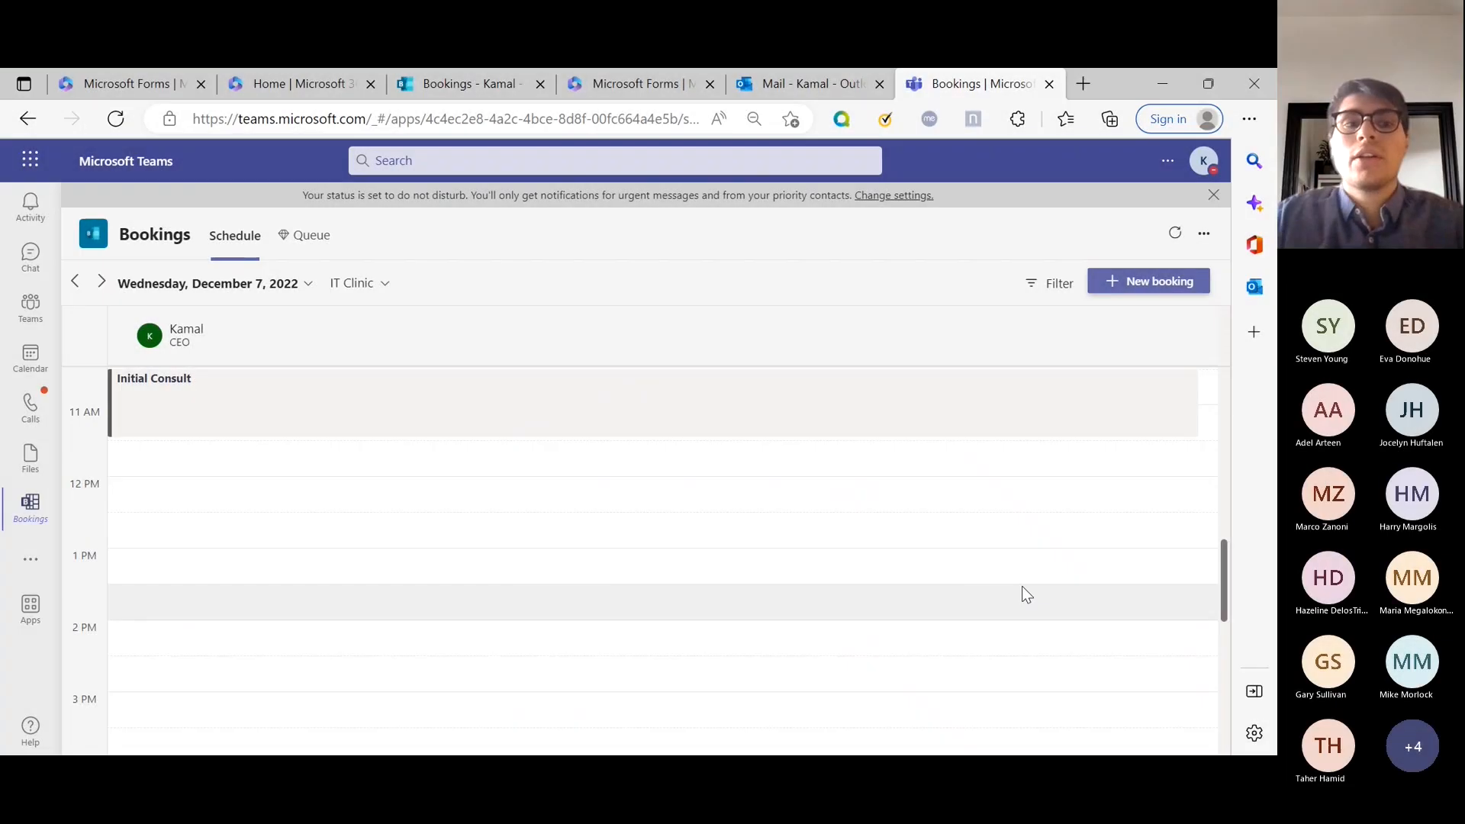
{"action": "mouse_move", "coordinate": [785, 404]}
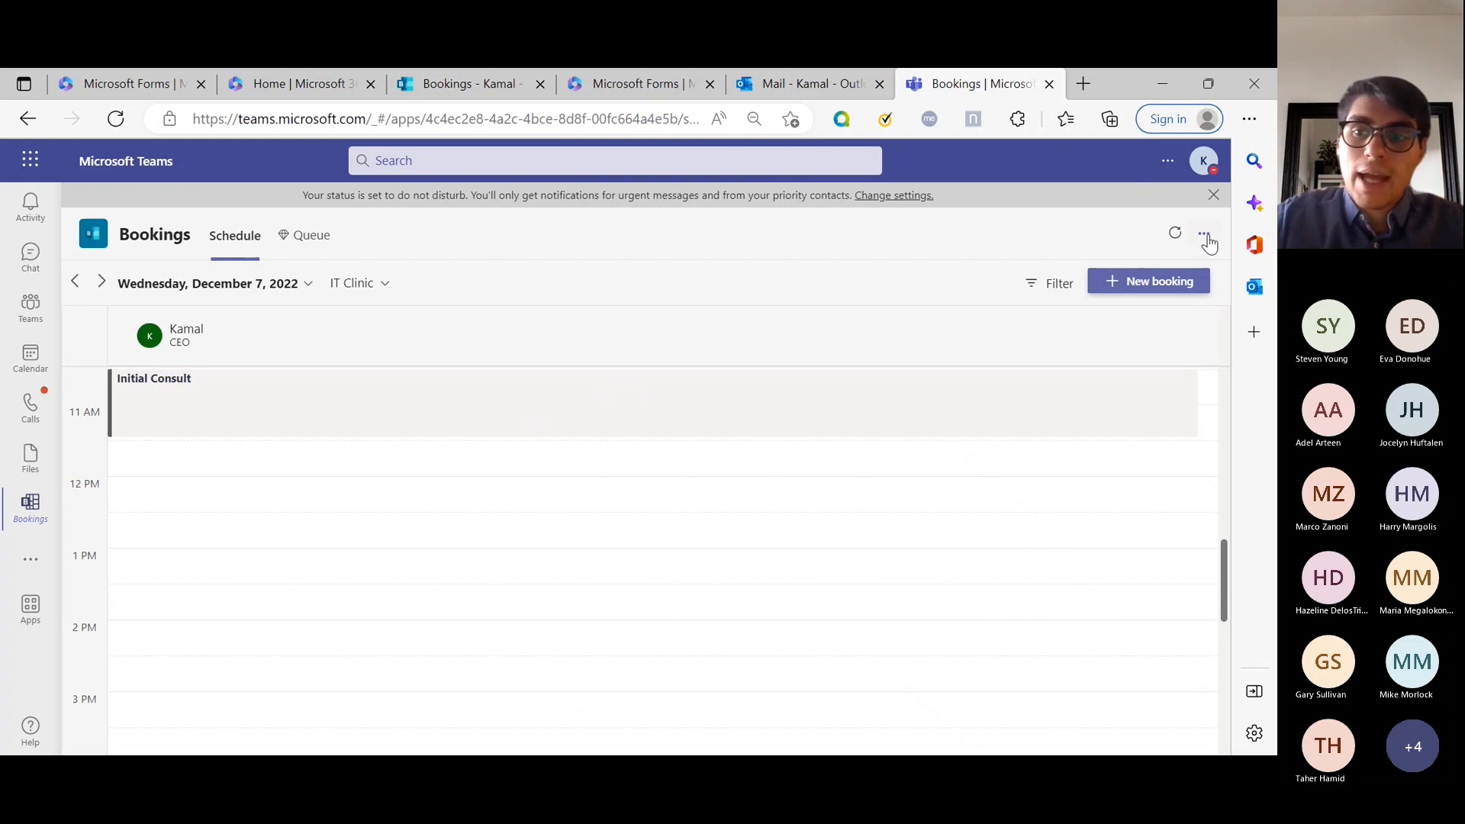
- Reach the IT Clinic calendar's Settings from the more-options menu
{"action": "left_click", "coordinate": [1204, 234]}
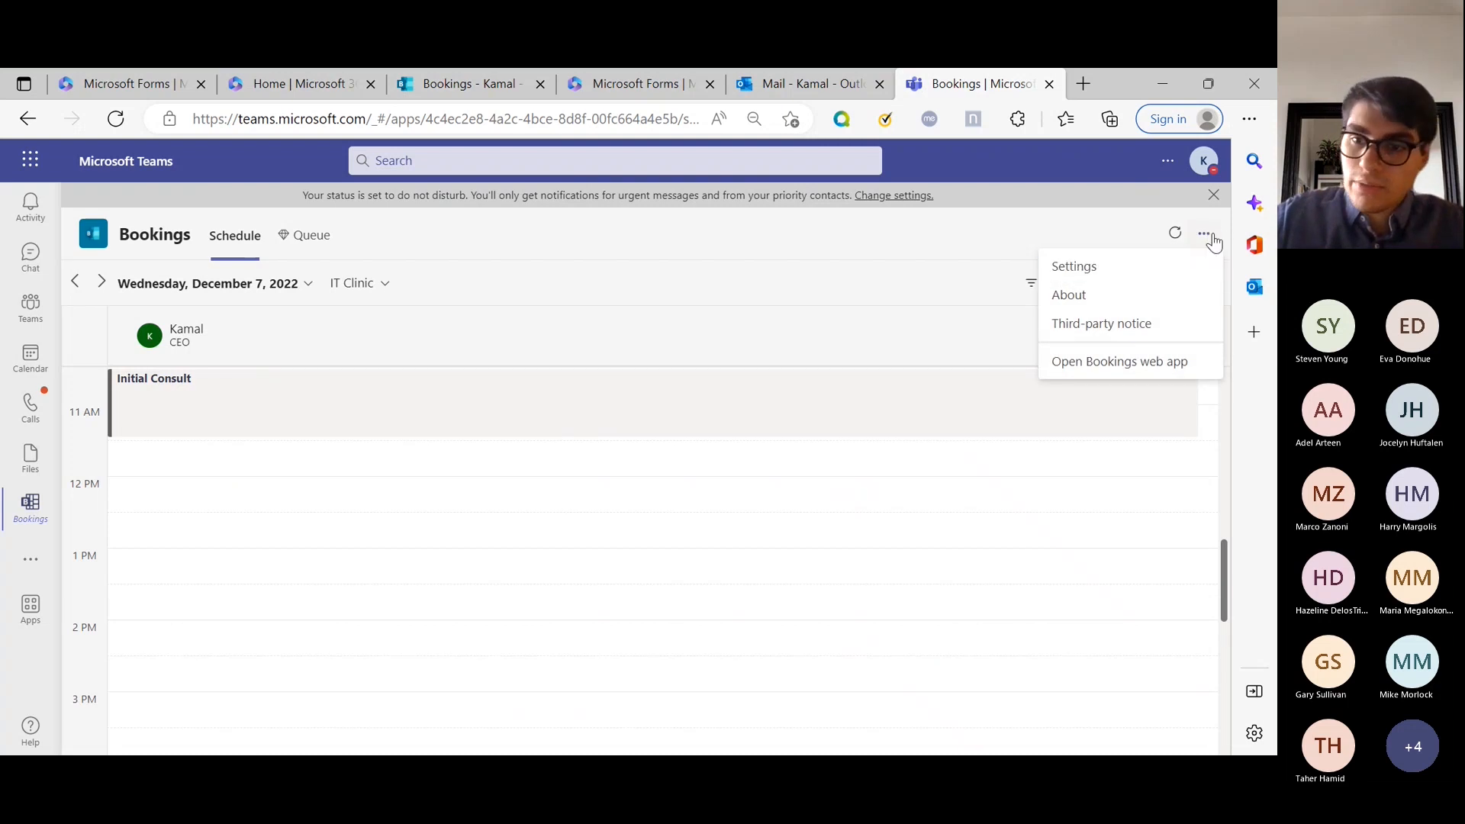
{"action": "left_click", "coordinate": [1073, 266]}
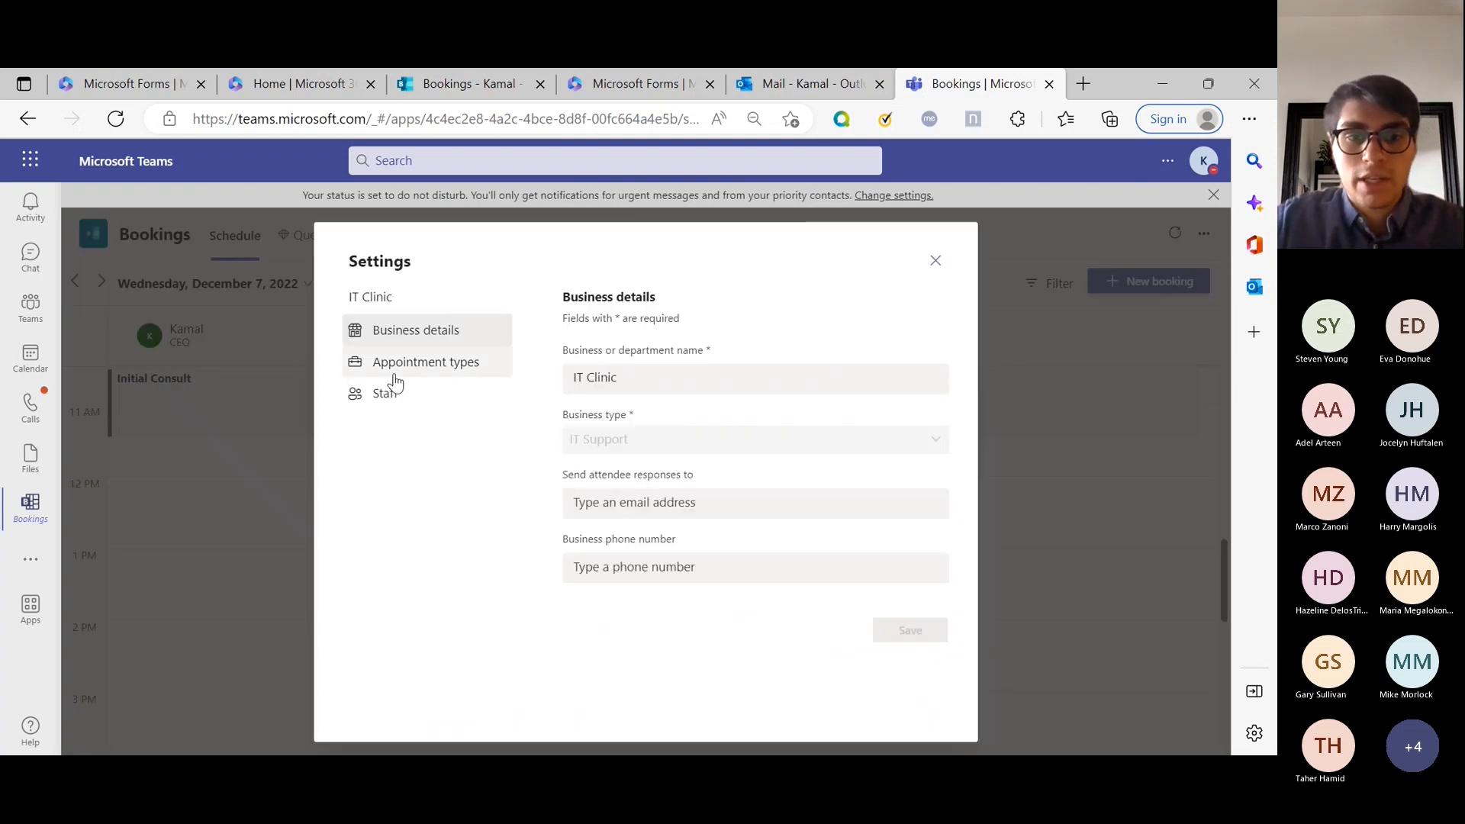
- Add Admin 1 as Admin and Bassam as Guest to the IT Clinic staff list
{"action": "left_click", "coordinate": [384, 393]}
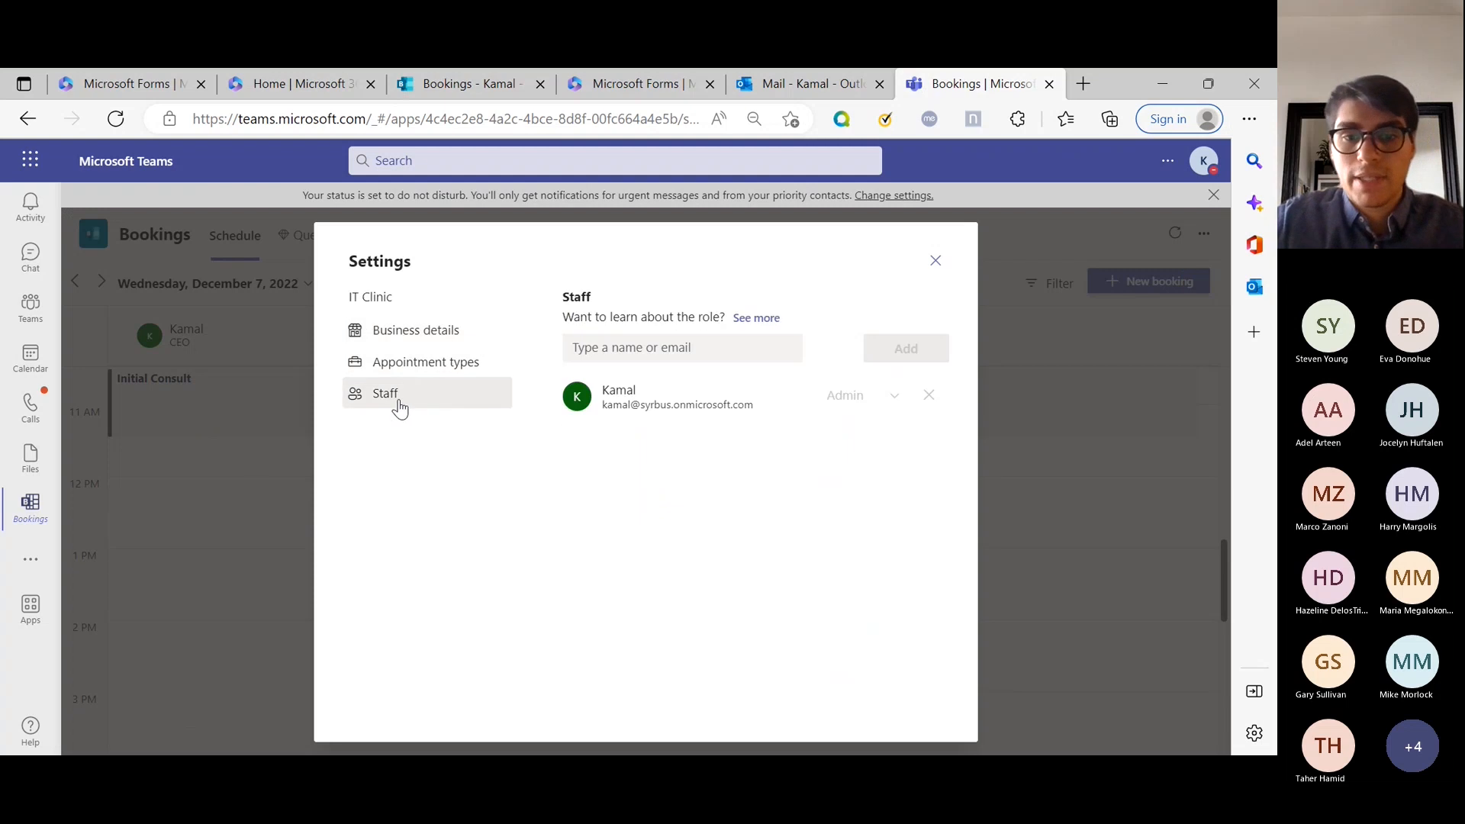
{"action": "mouse_move", "coordinate": [562, 614]}
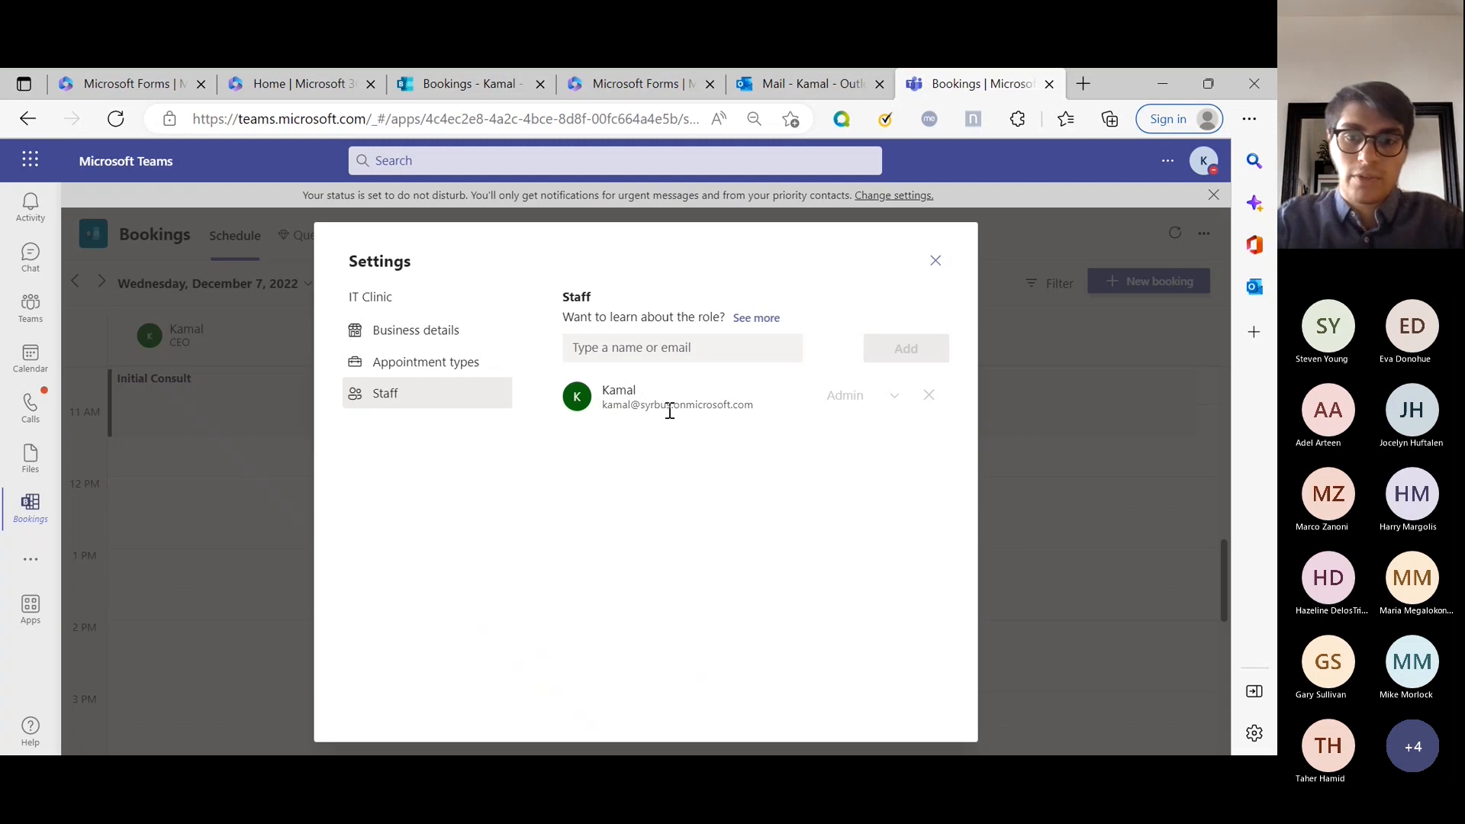
{"action": "type", "text": "admi"}
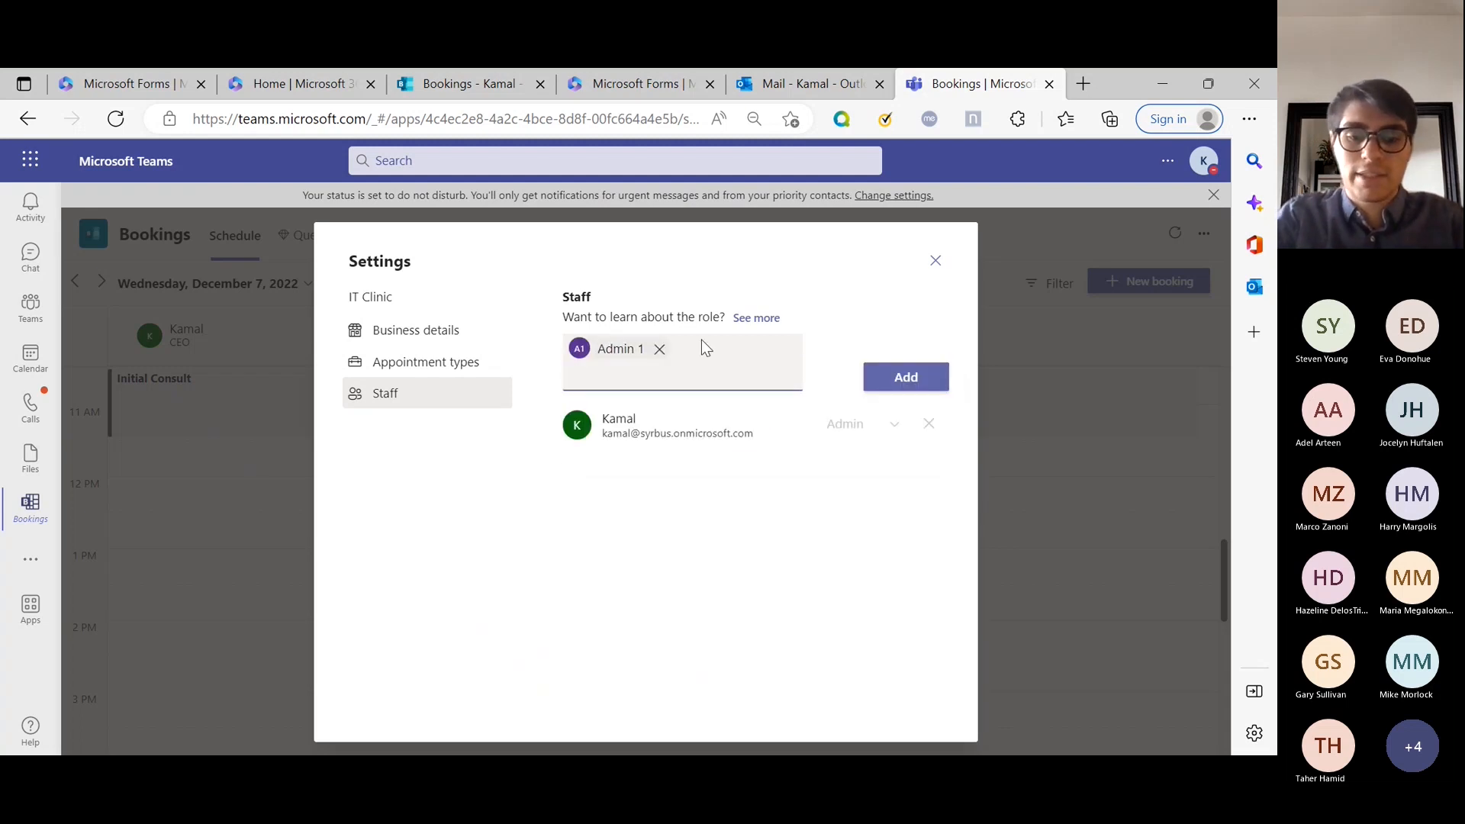
{"action": "type", "text": "may"}
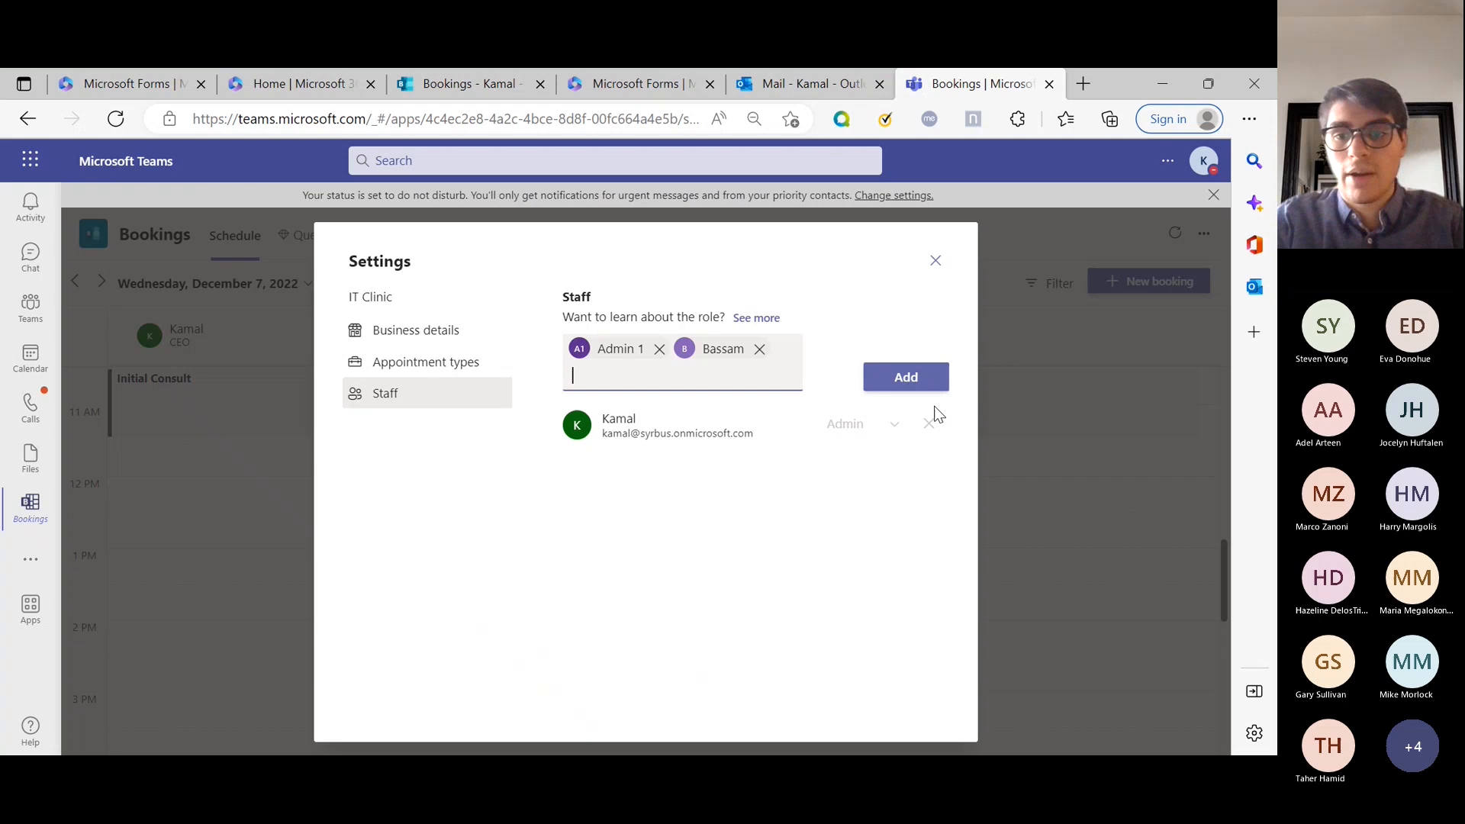
{"action": "left_click", "coordinate": [904, 376]}
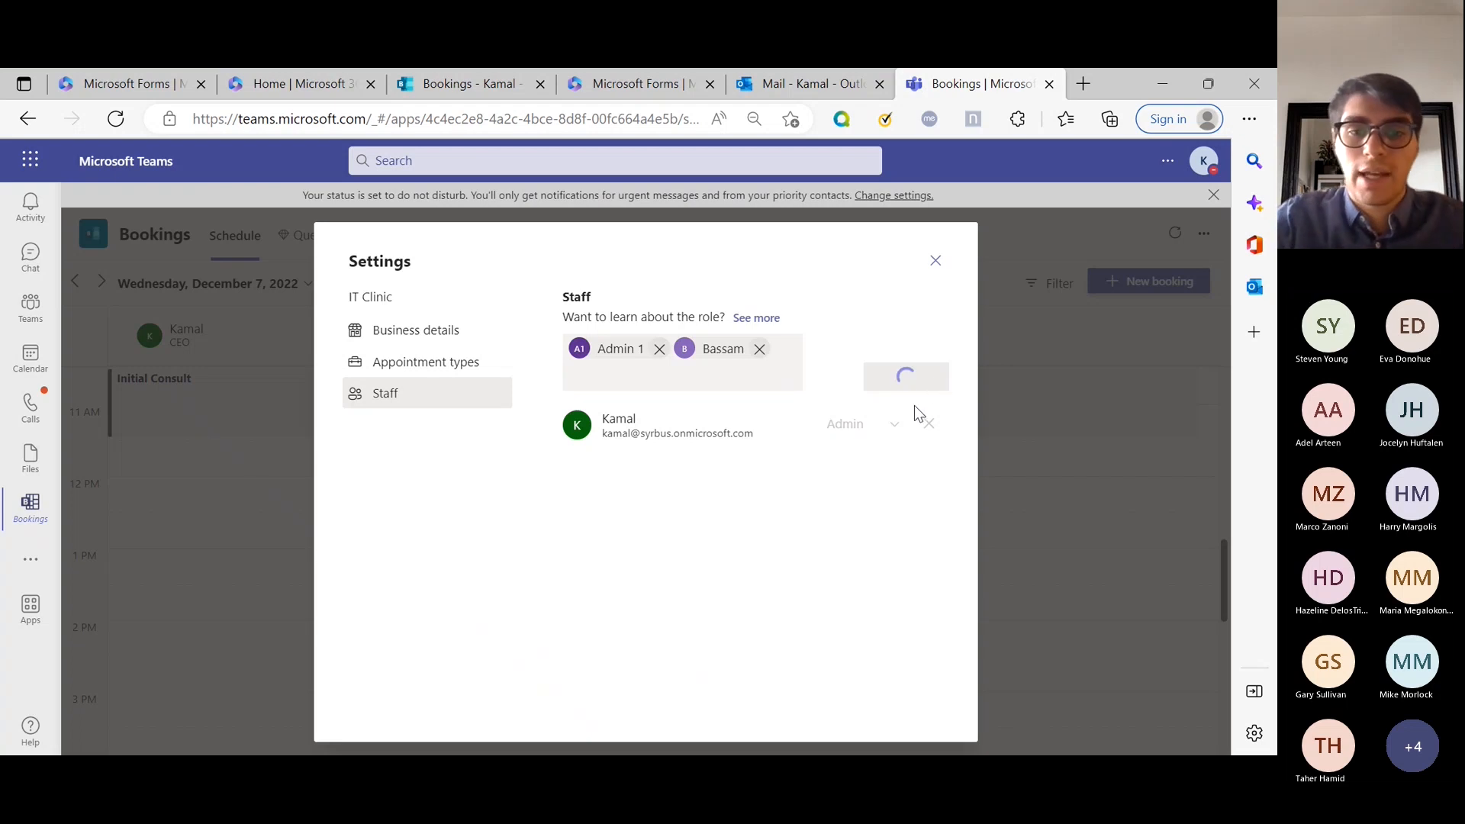
{"action": "left_click", "coordinate": [904, 348]}
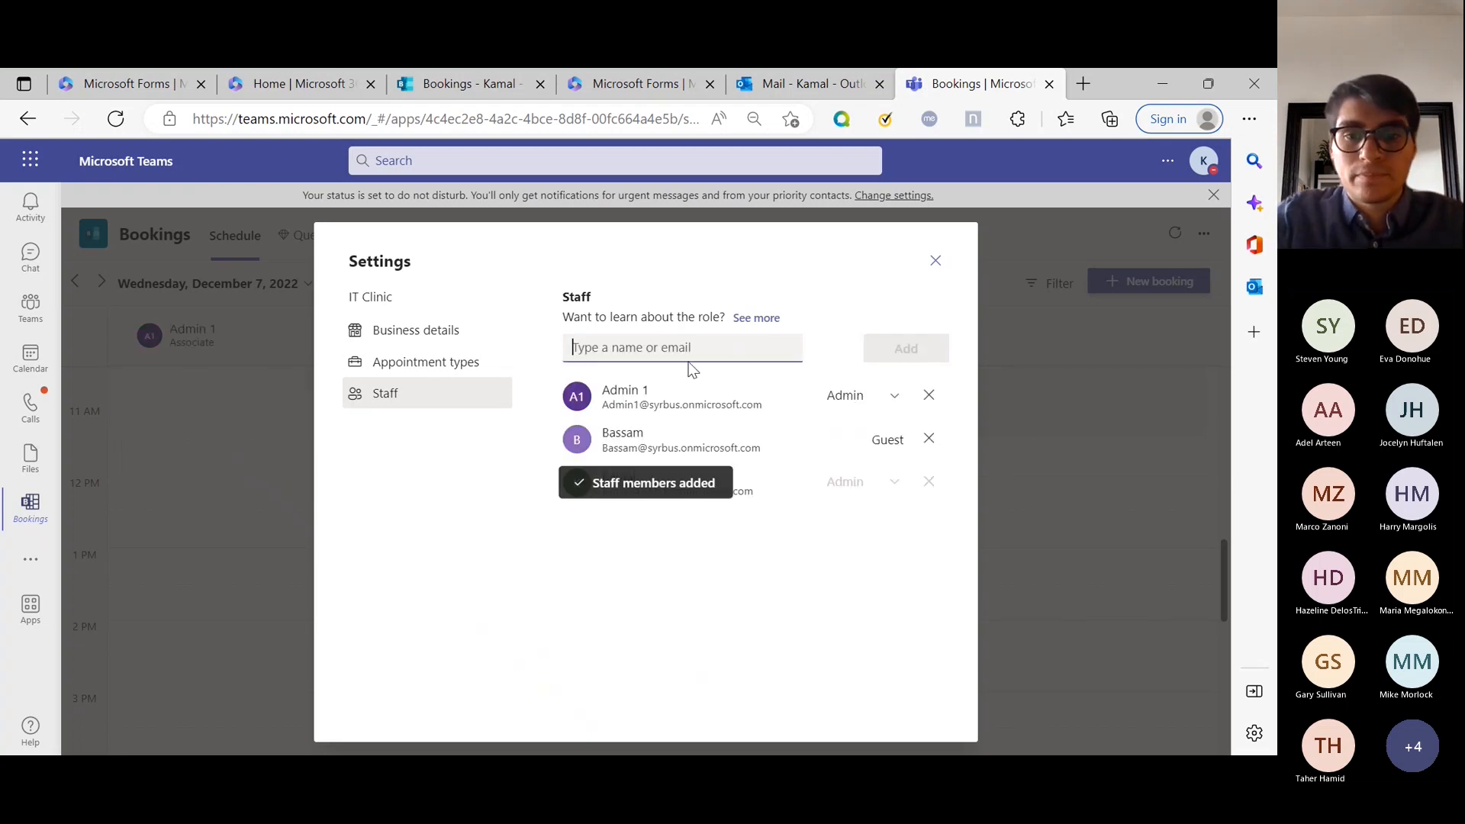
{"action": "mouse_move", "coordinate": [894, 470]}
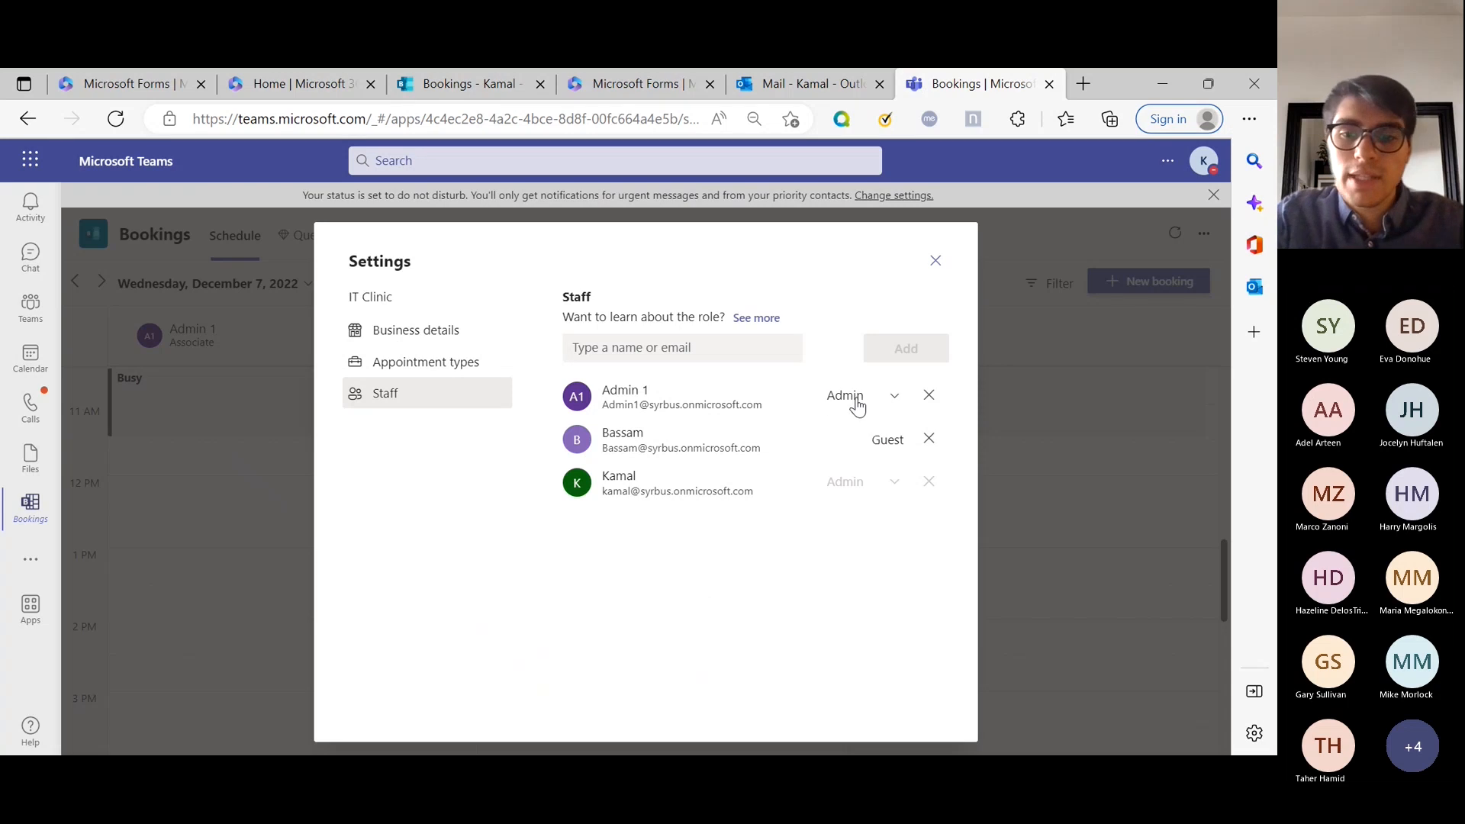
- Review the first staff member's role options unchanged, then go to Appointment types
{"action": "left_click", "coordinate": [859, 395]}
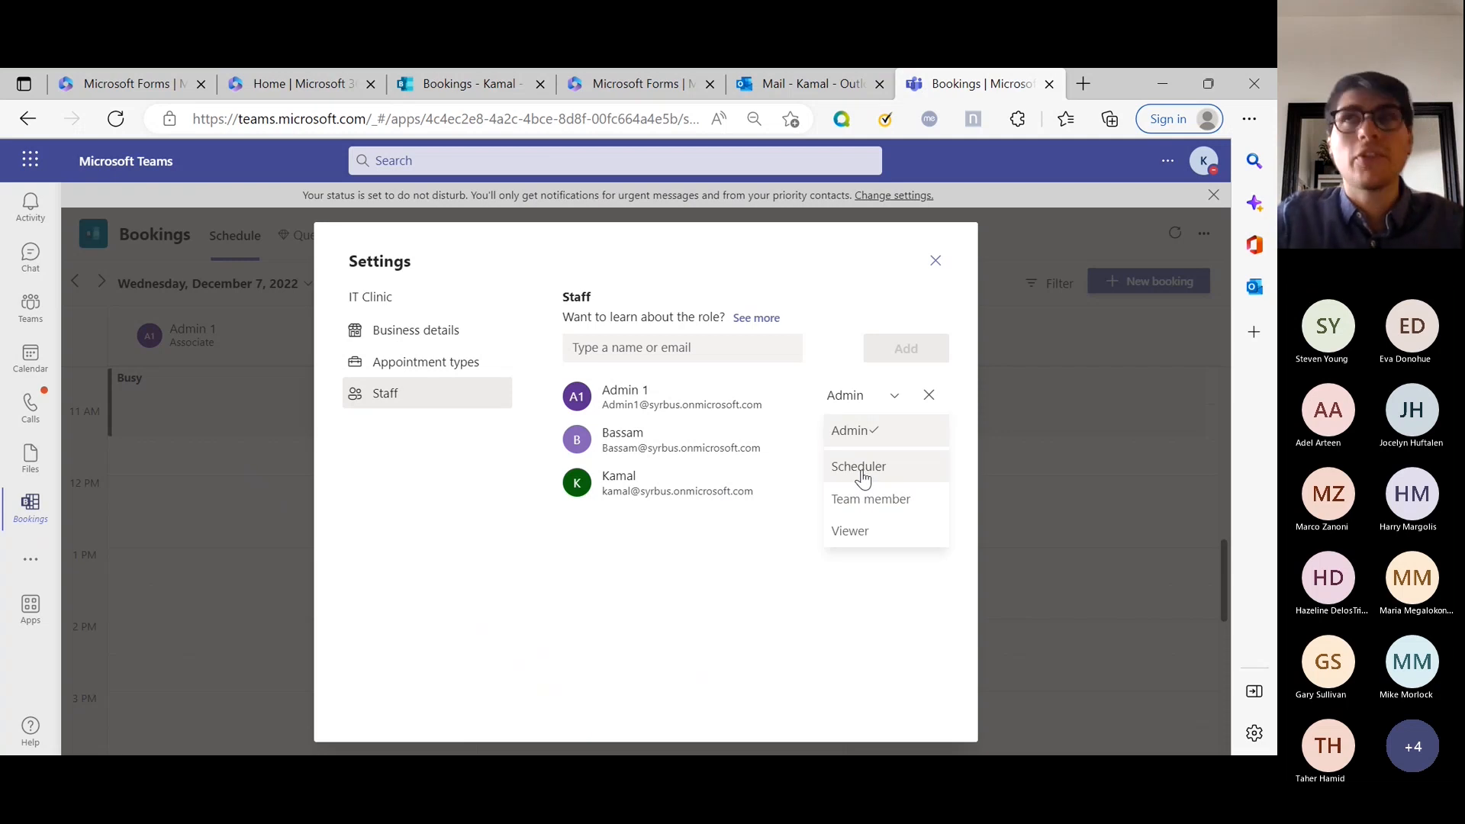
{"action": "mouse_move", "coordinate": [819, 487]}
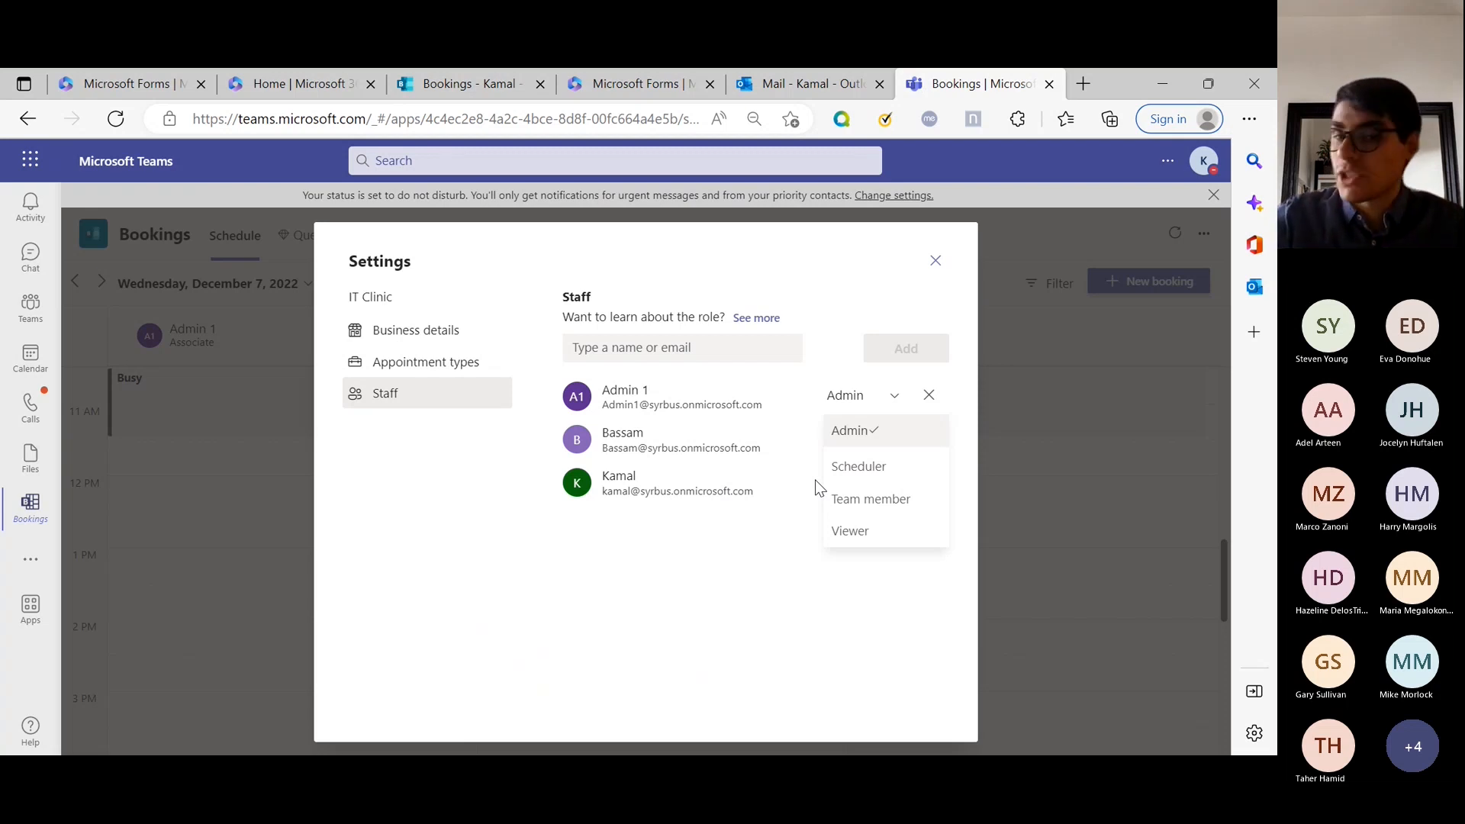
{"action": "mouse_move", "coordinate": [885, 535]}
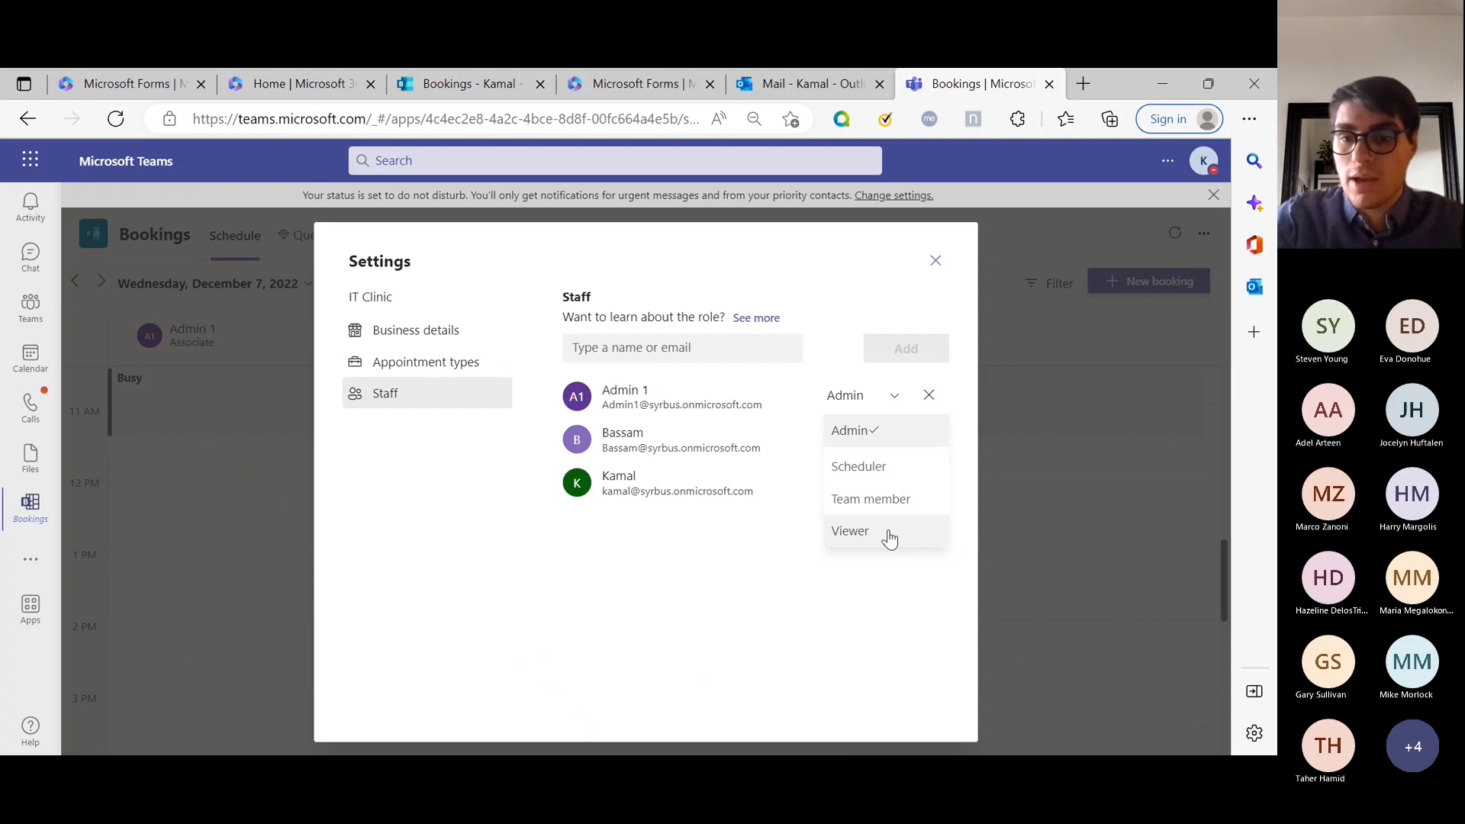
{"action": "mouse_move", "coordinate": [927, 486]}
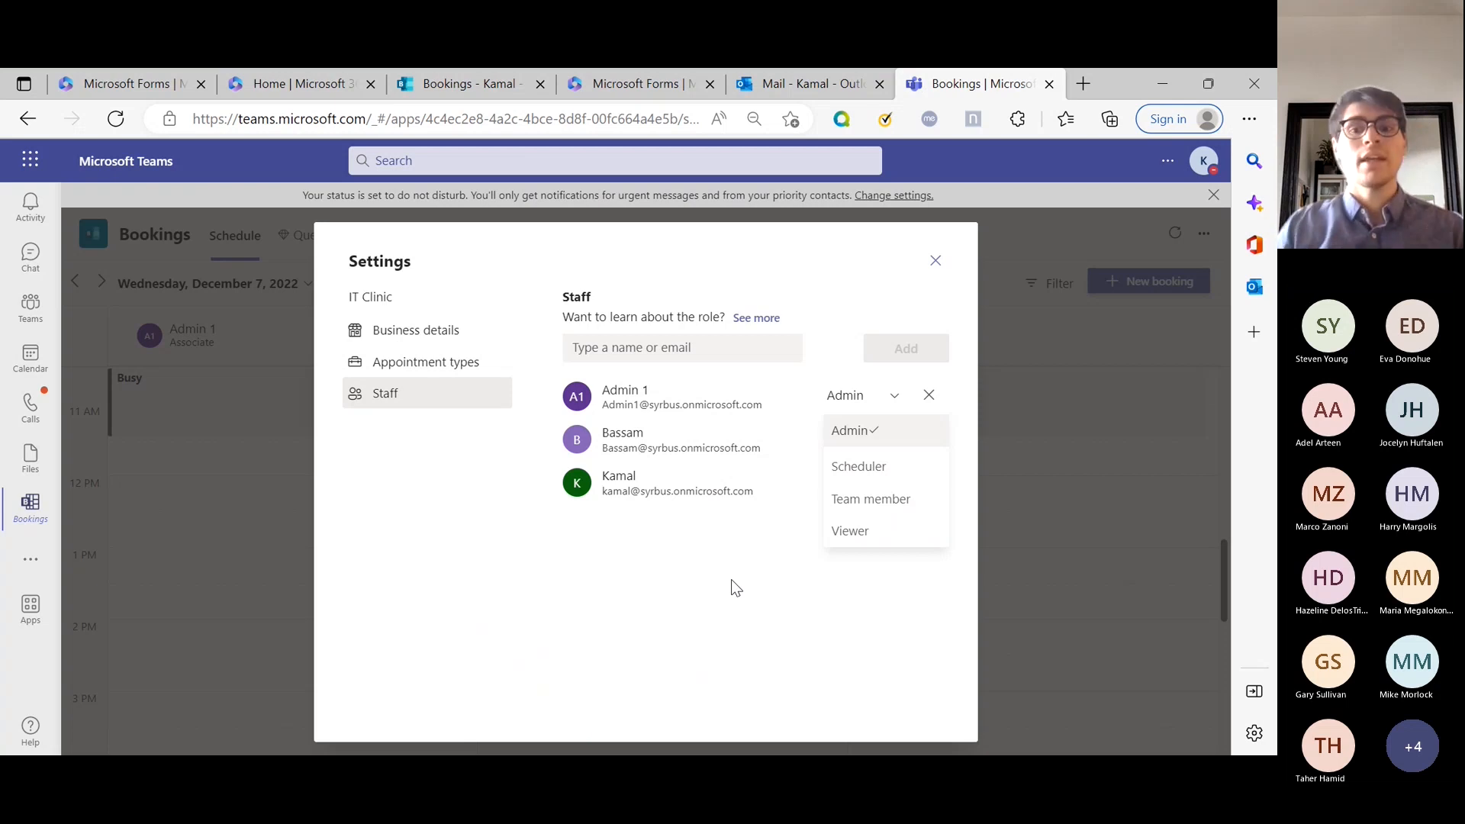
{"action": "mouse_move", "coordinate": [878, 531]}
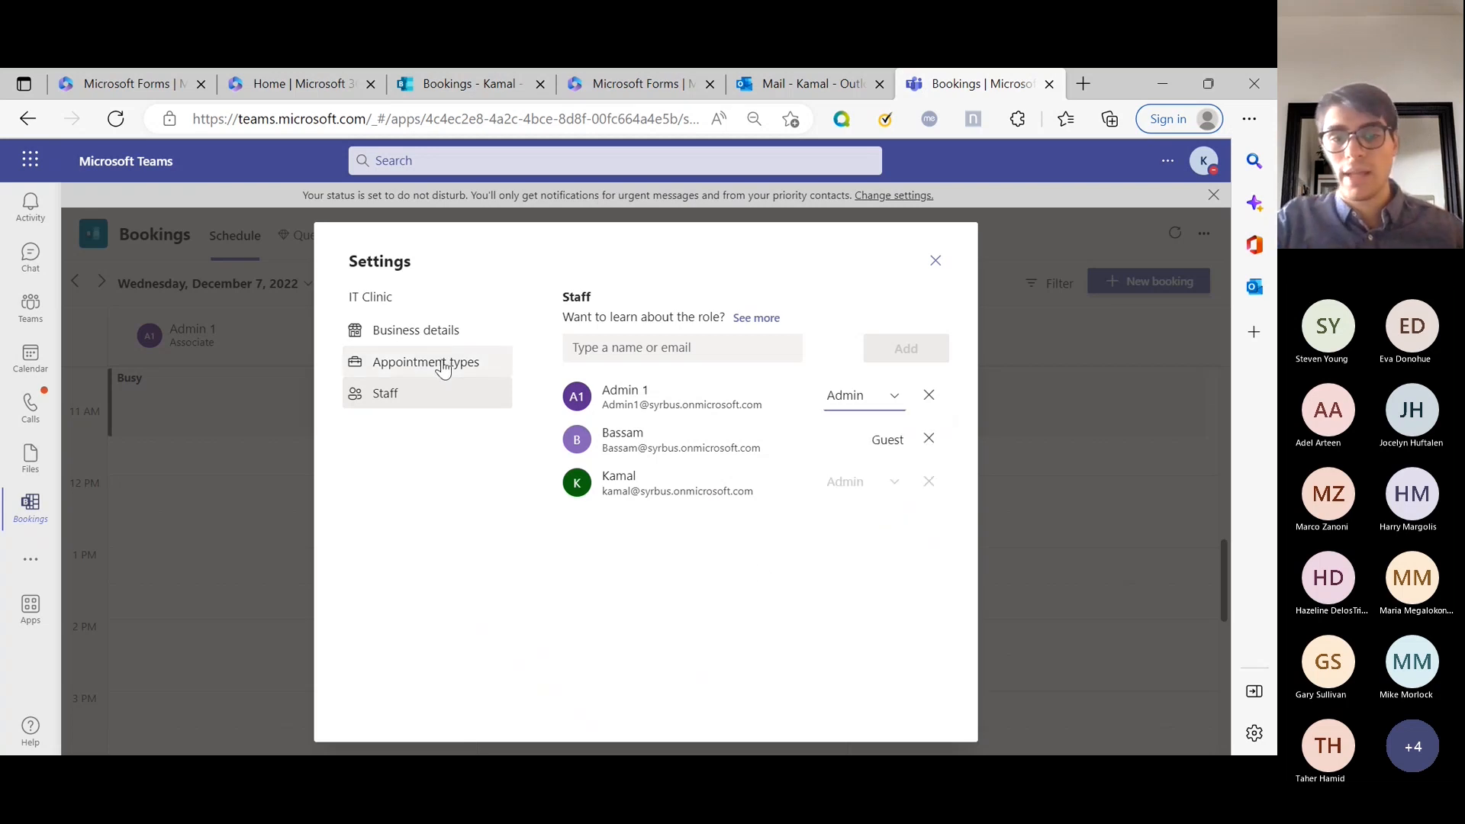
{"action": "left_click", "coordinate": [425, 362]}
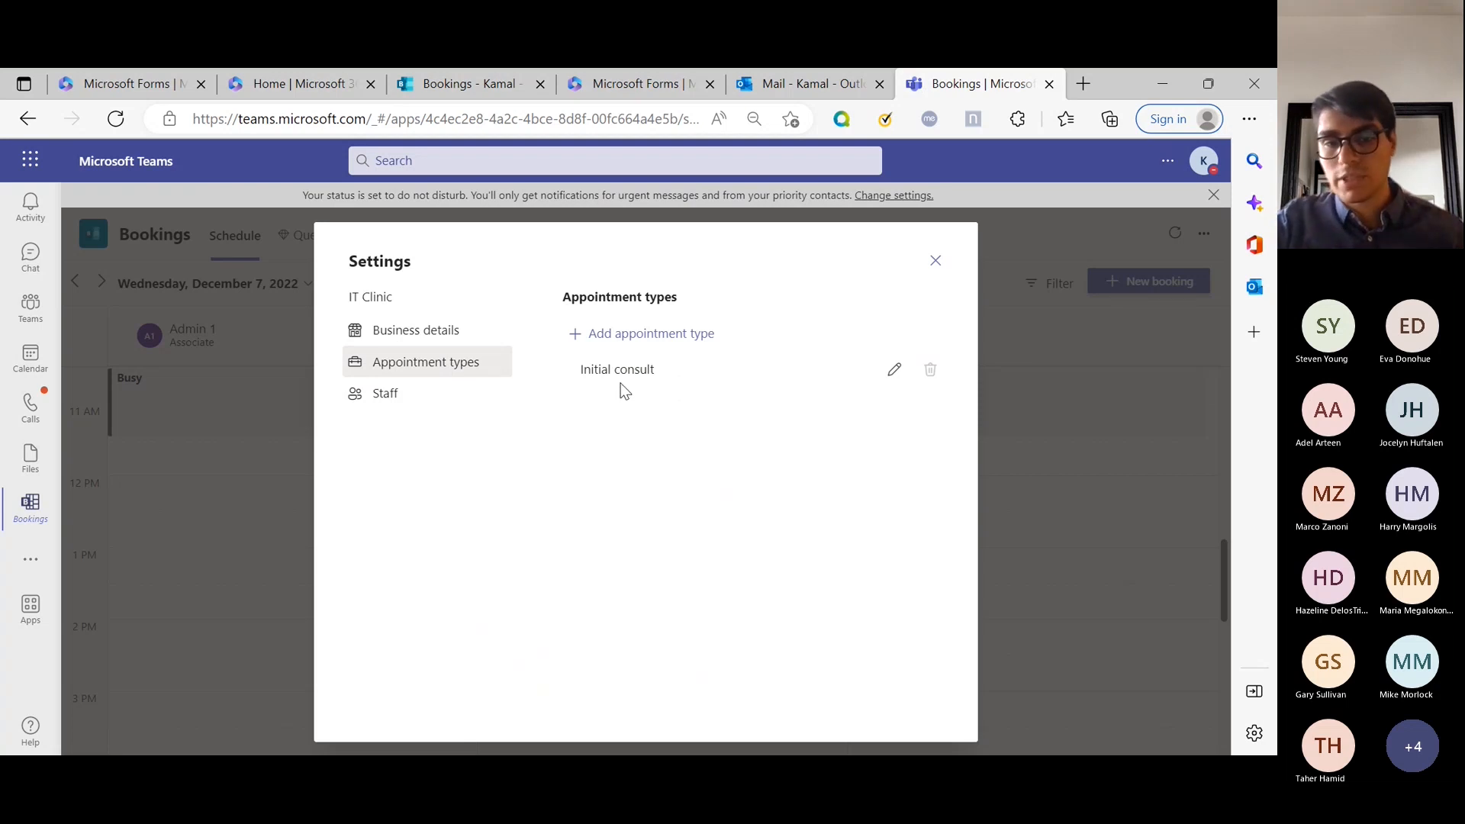
{"action": "mouse_move", "coordinate": [657, 353]}
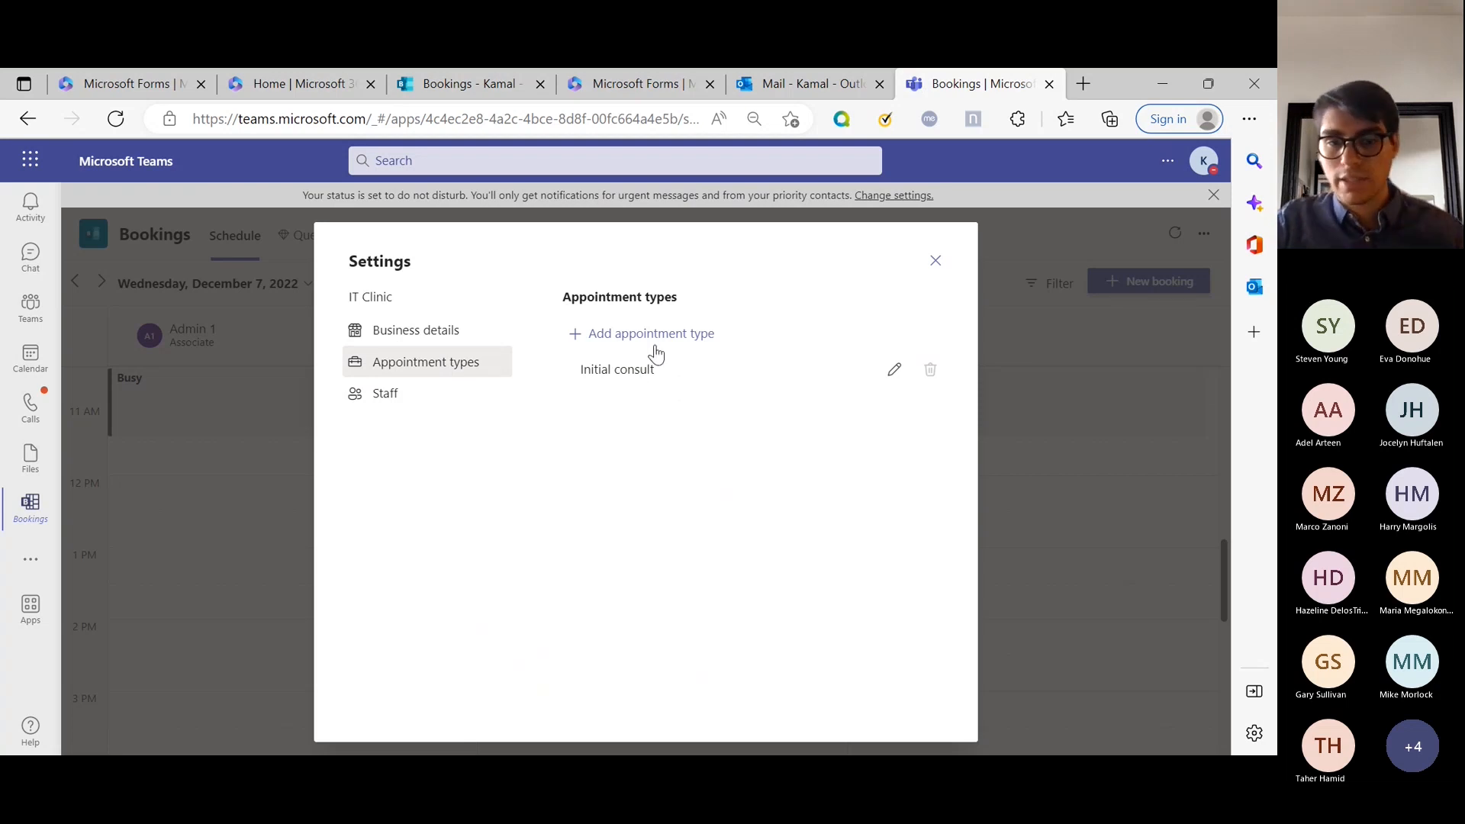
- Start a new appointment type and title it Laptop Refresh
{"action": "left_click", "coordinate": [651, 332]}
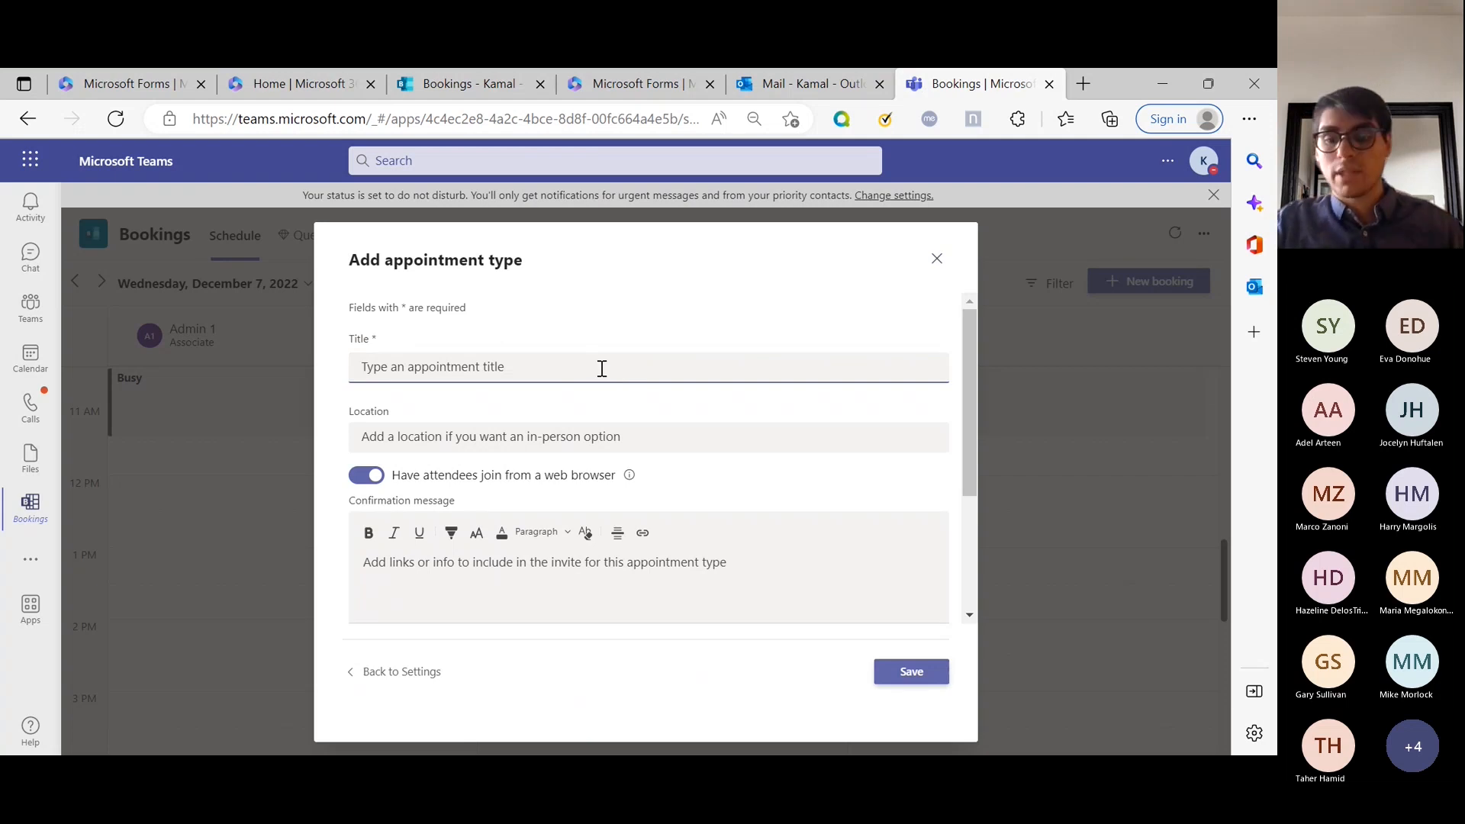
{"action": "left_click", "coordinate": [432, 366]}
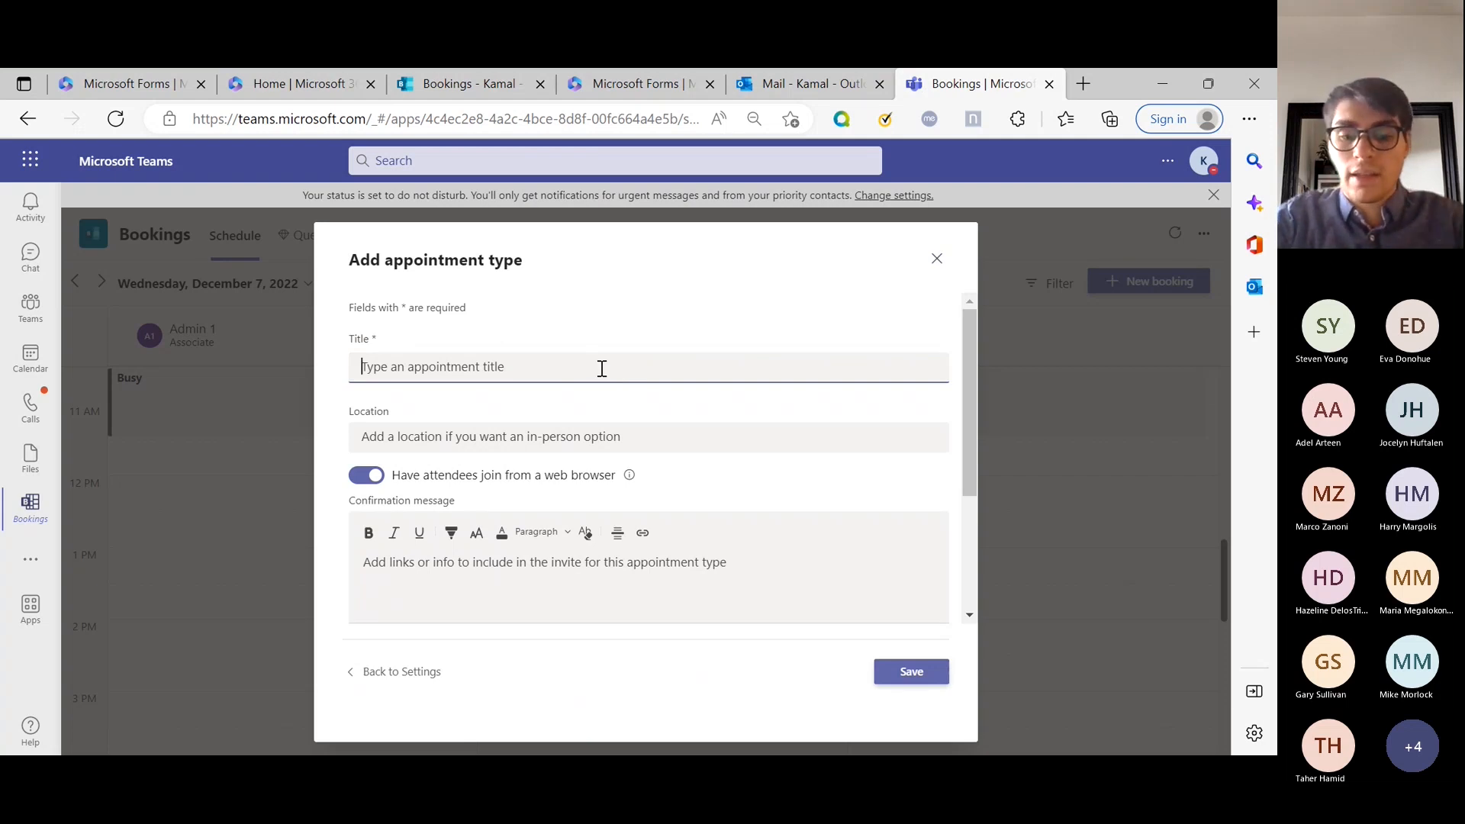
{"action": "type", "text": "Laptop Refresh"}
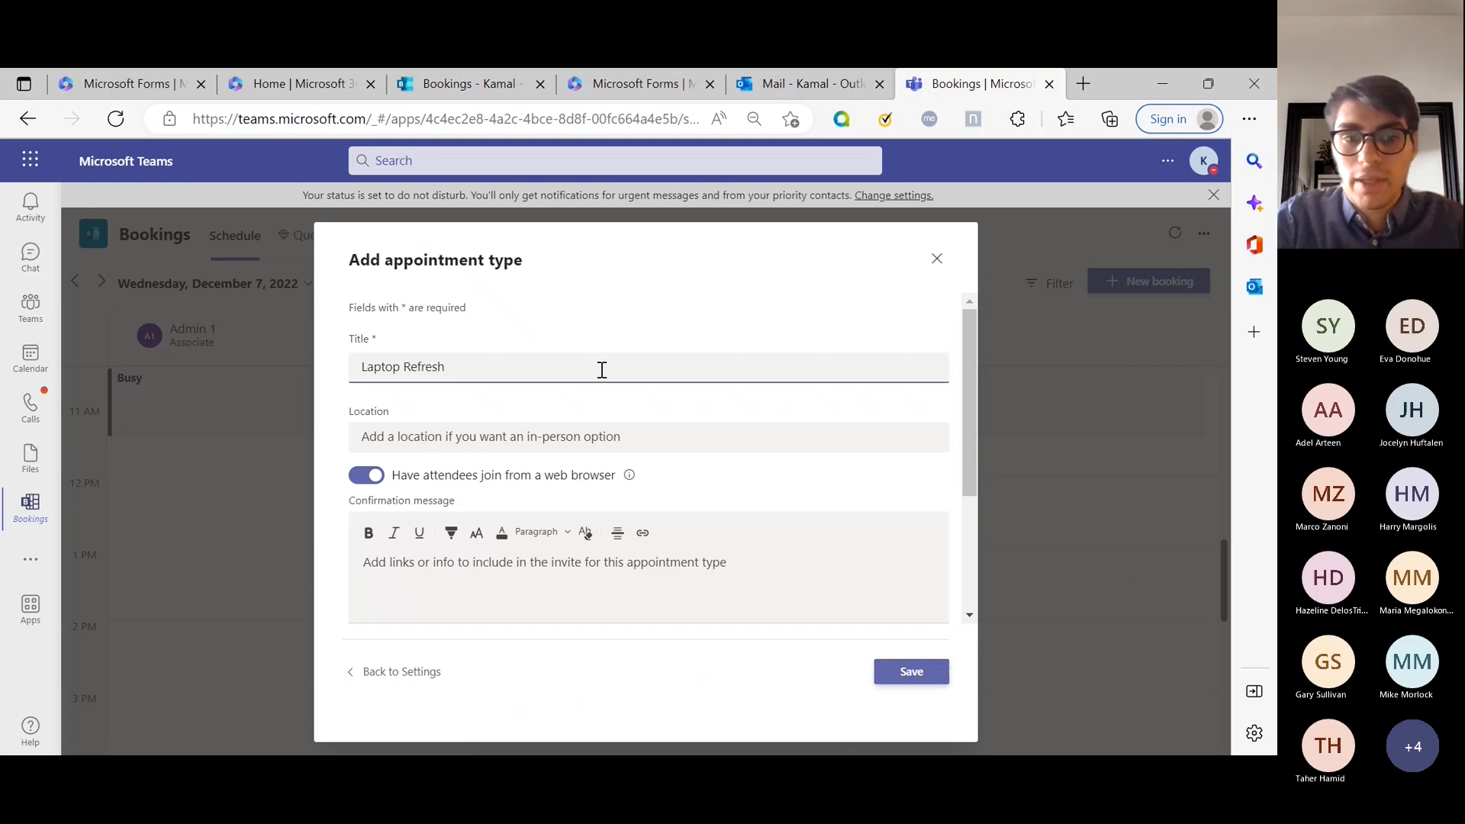
- Set the location to Wichita Office, leaving web-browser joining enabled after toggling it
{"action": "left_click", "coordinate": [646, 436]}
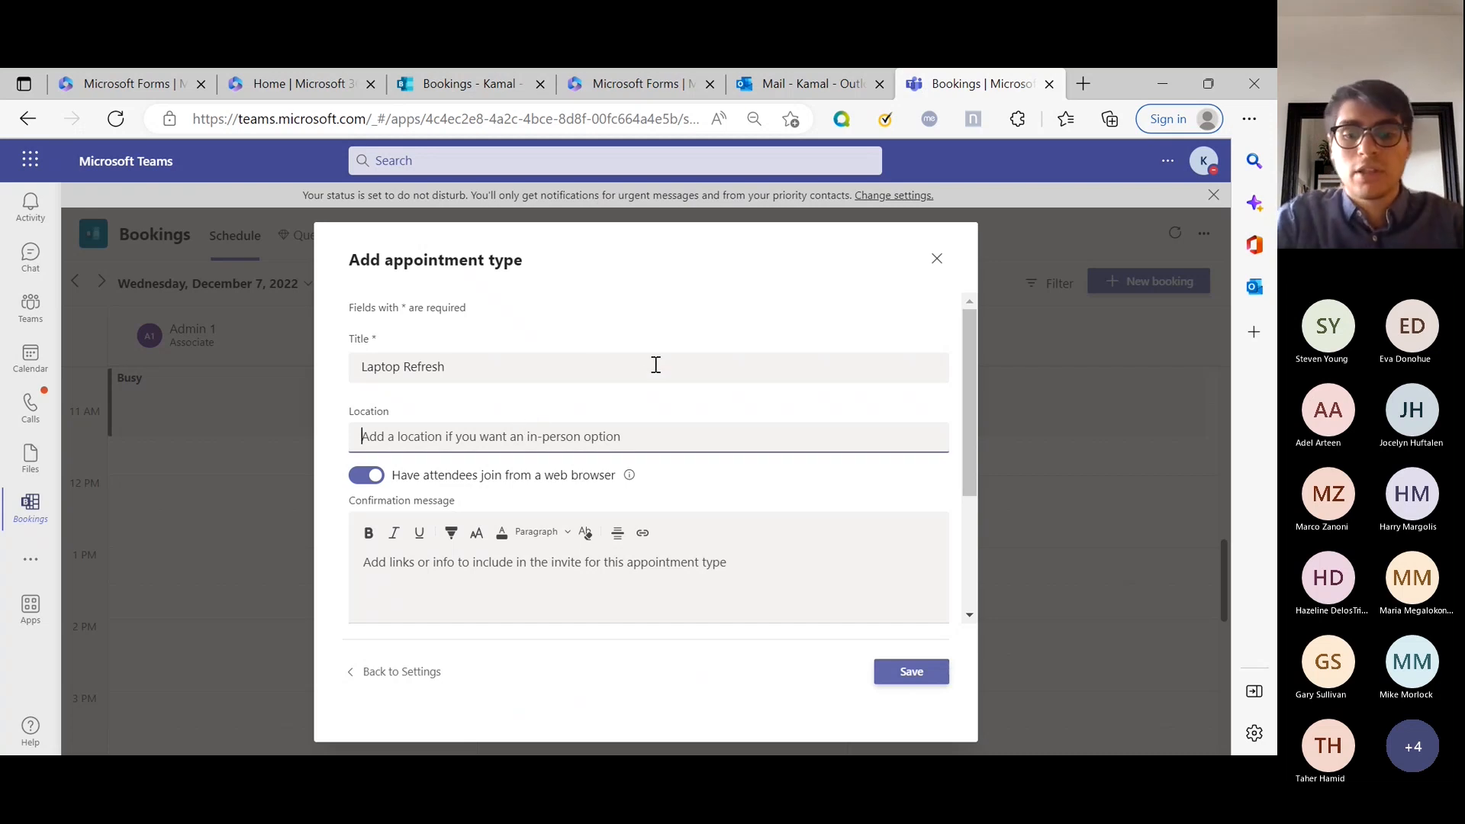
{"action": "type", "text": "Wichita Office"}
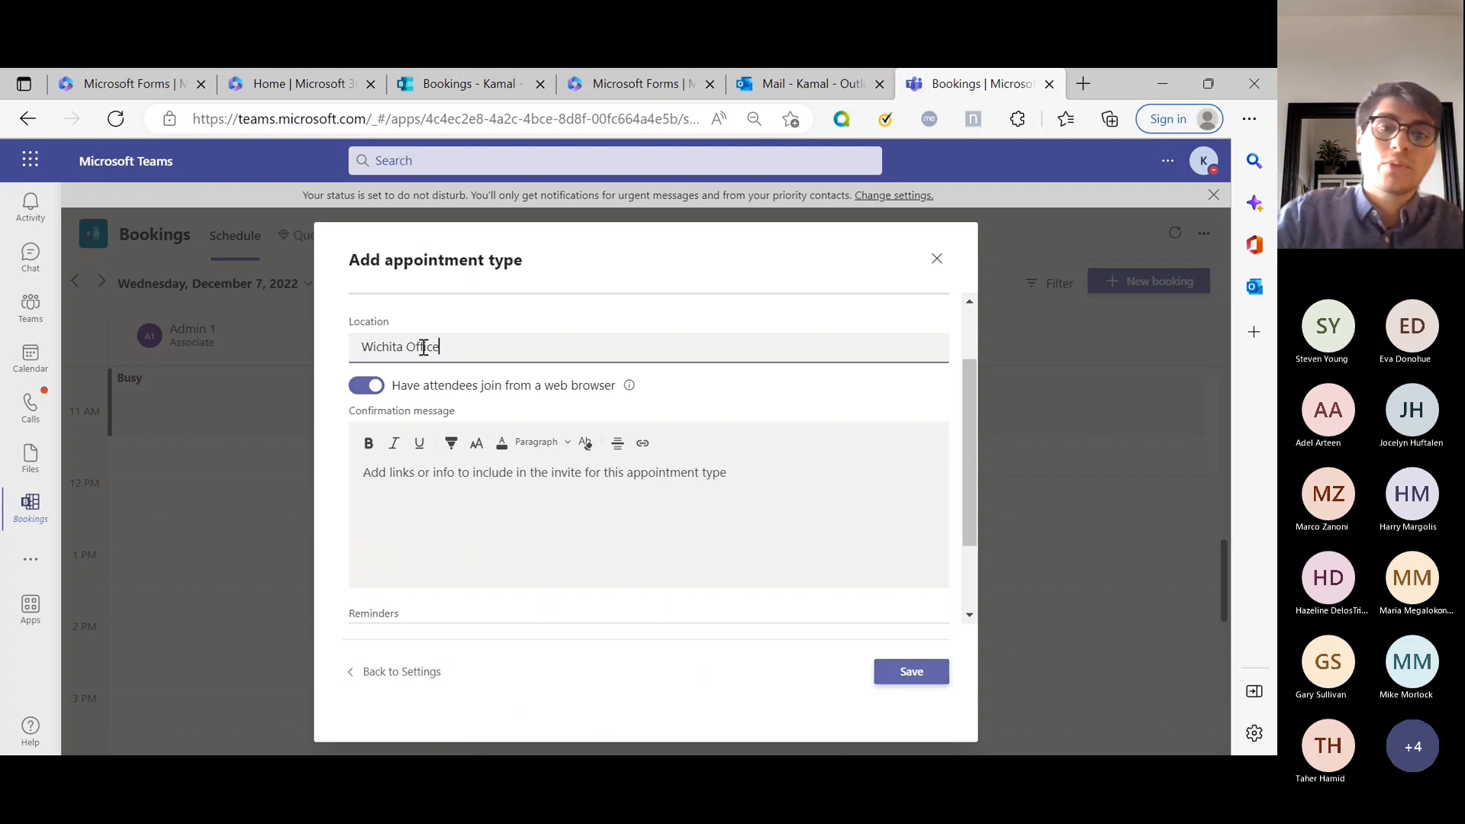
{"action": "left_click", "coordinate": [365, 385]}
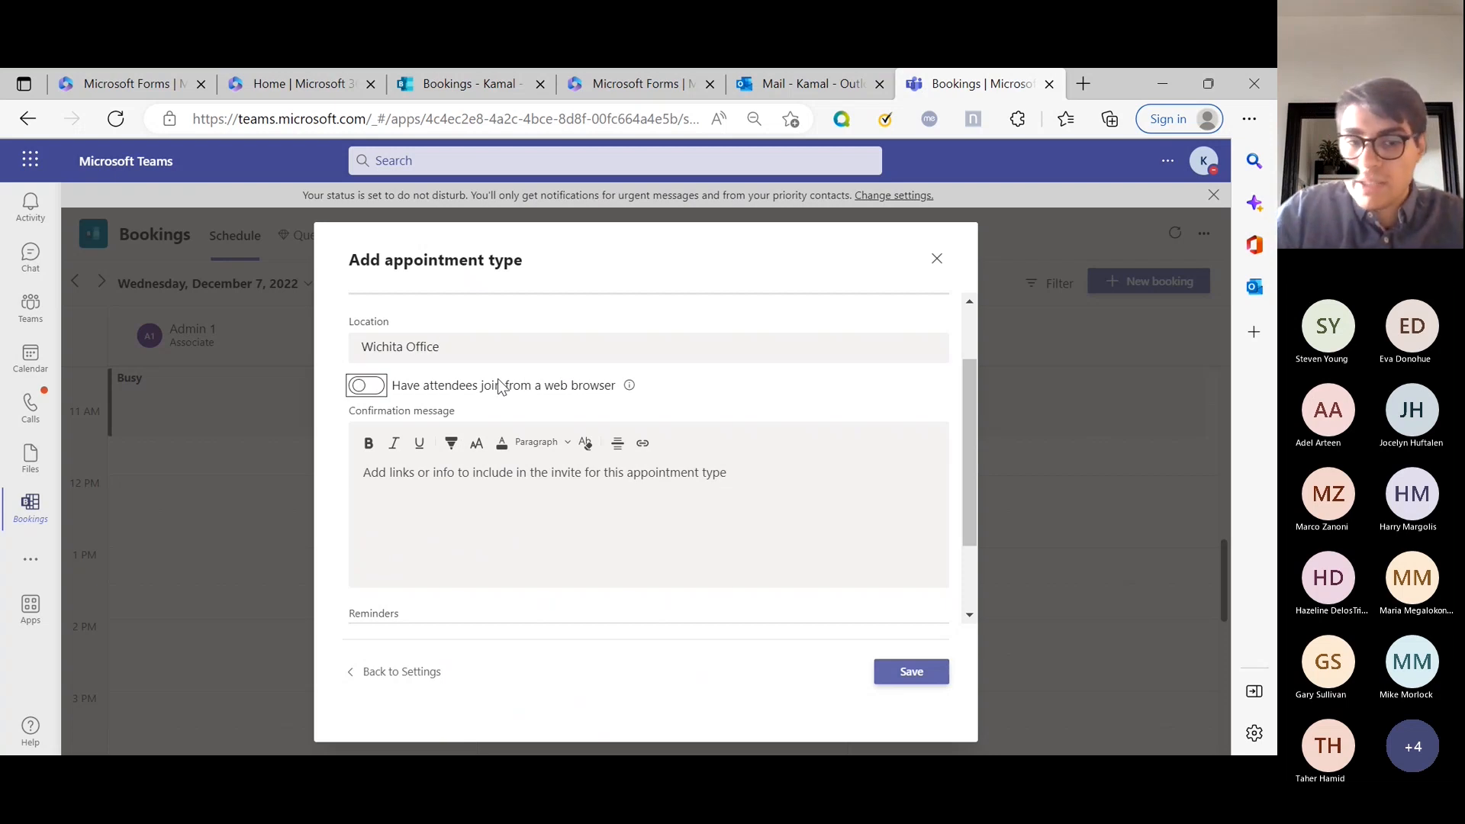
{"action": "left_click", "coordinate": [365, 384]}
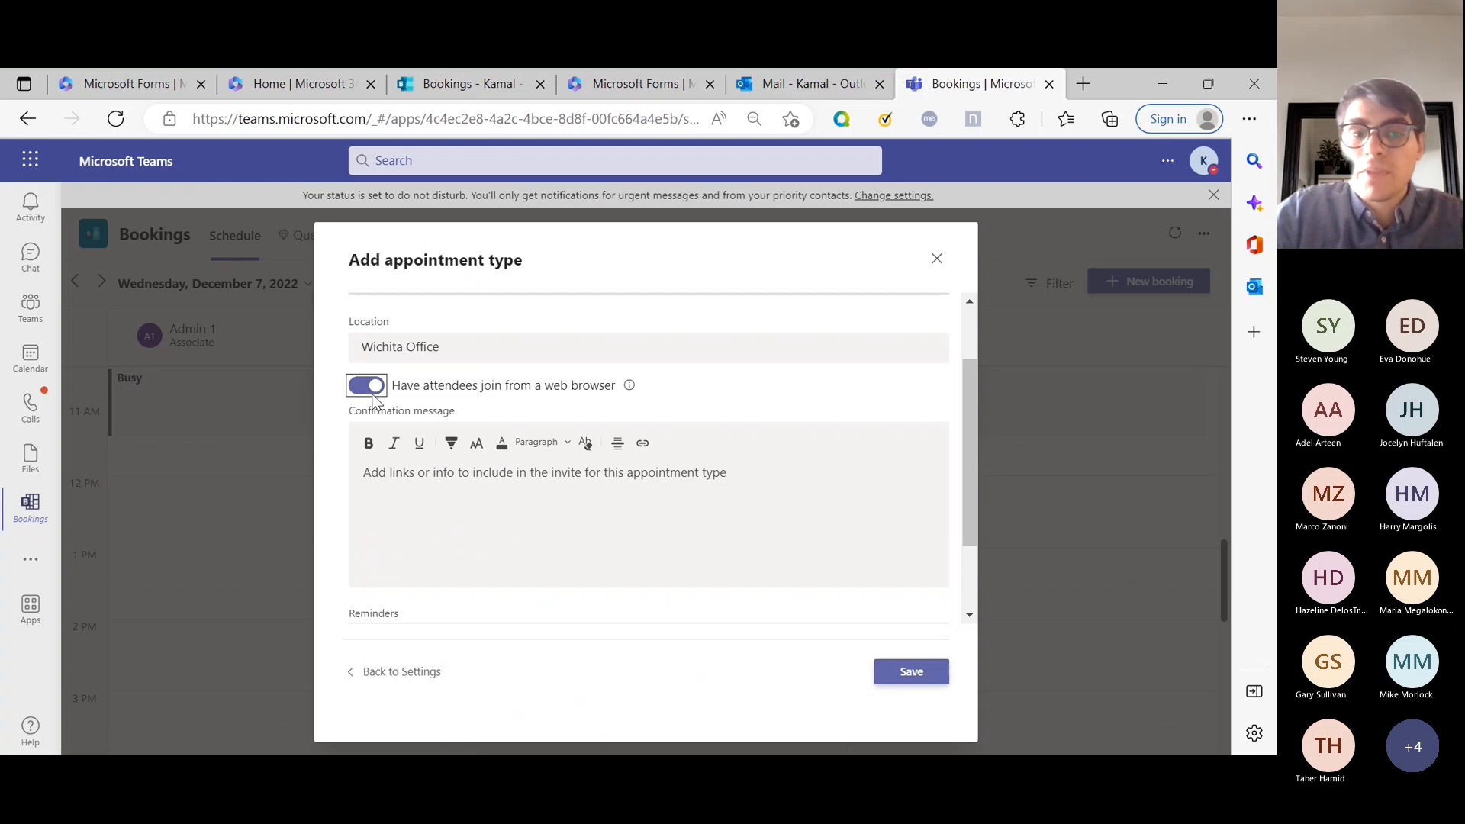
{"action": "mouse_move", "coordinate": [422, 526]}
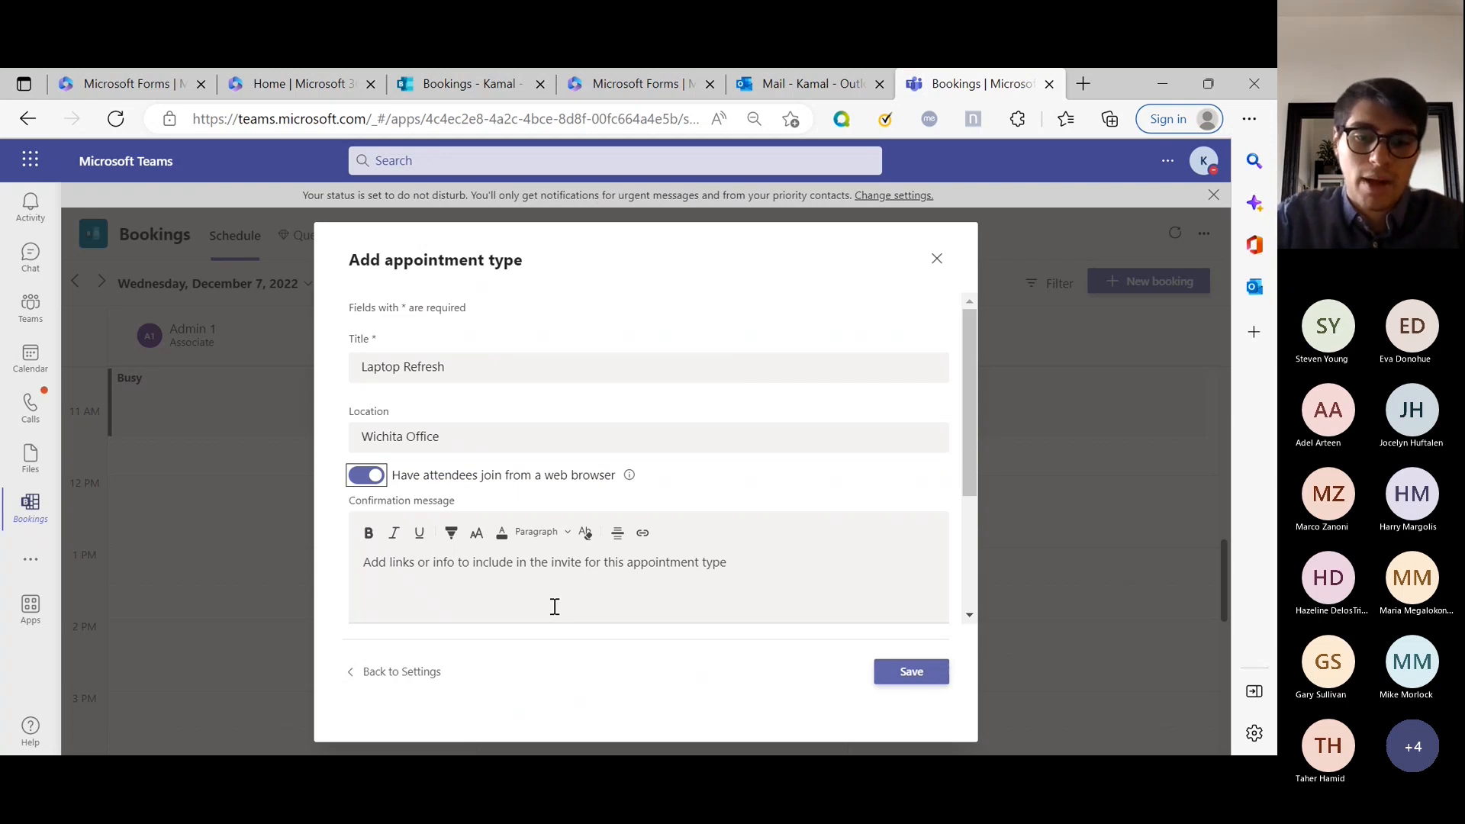
- Write a 'Please make sure you bring your old laptop' confirmation message and add a 15-minute attendee email reminder
{"action": "scroll", "scroll_direction": "down", "scroll_amount": 3}
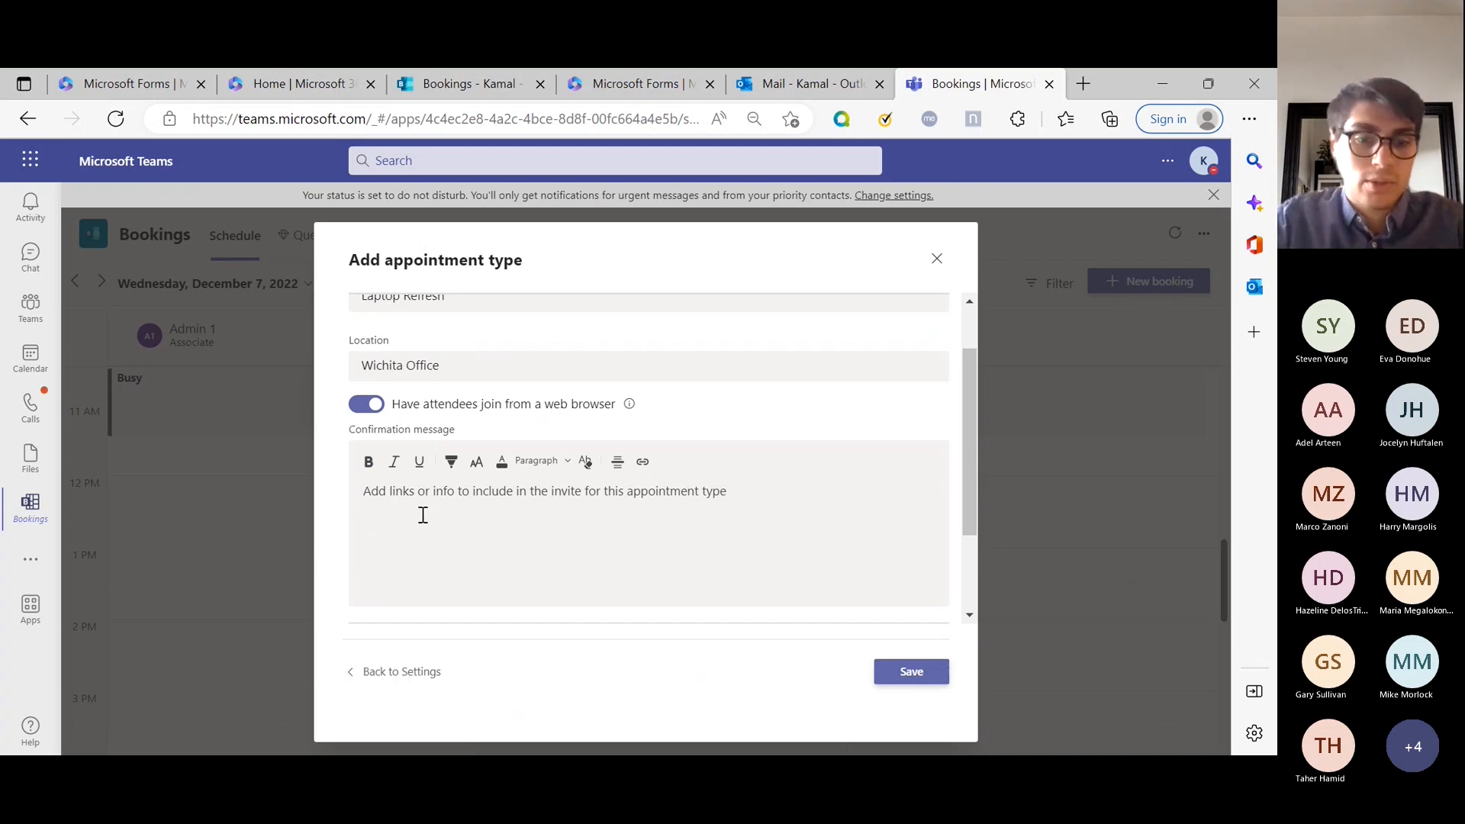
{"action": "type", "text": "Please"}
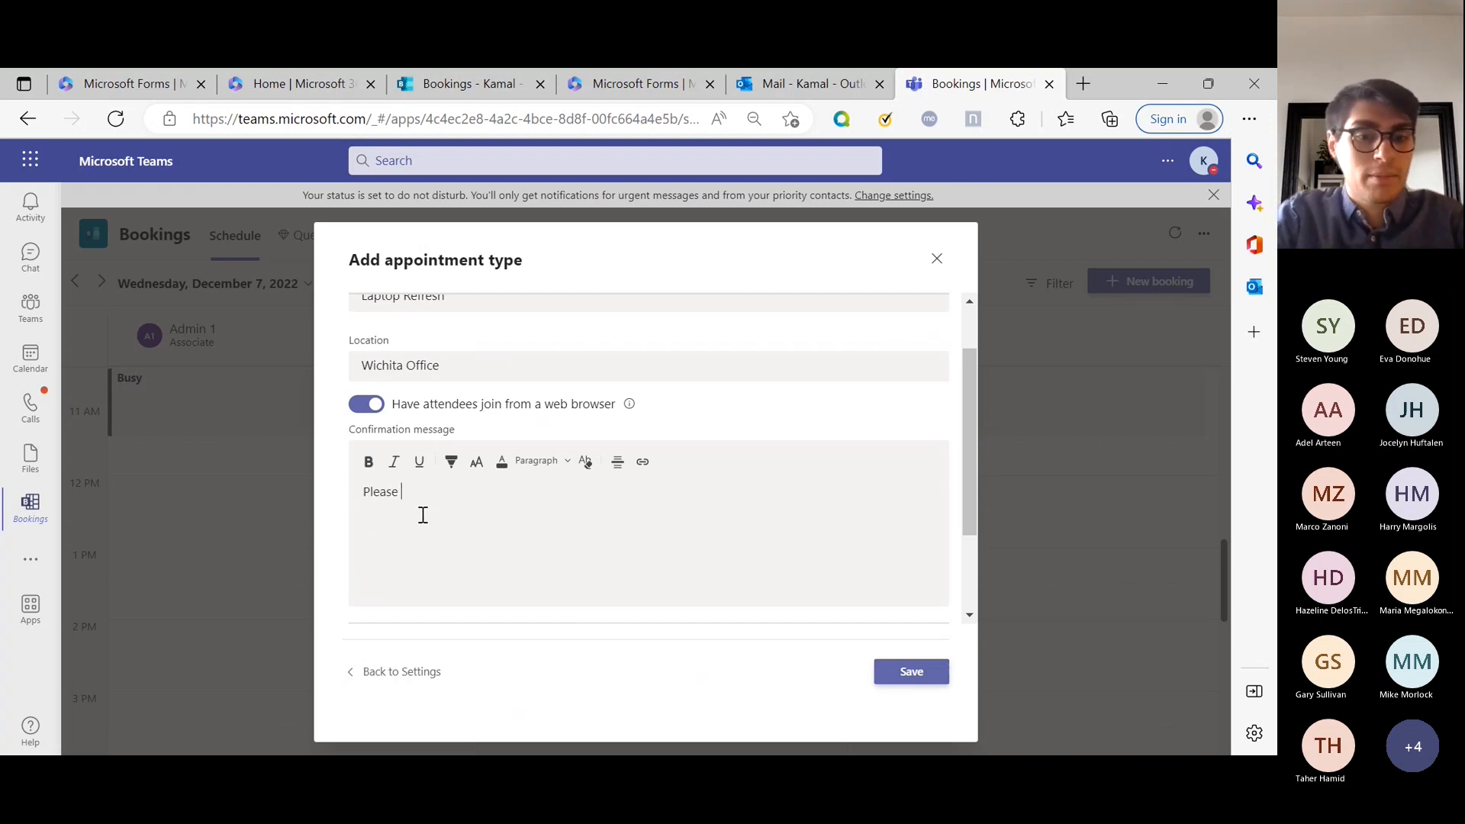
{"action": "type", "text": "make sure you bring"}
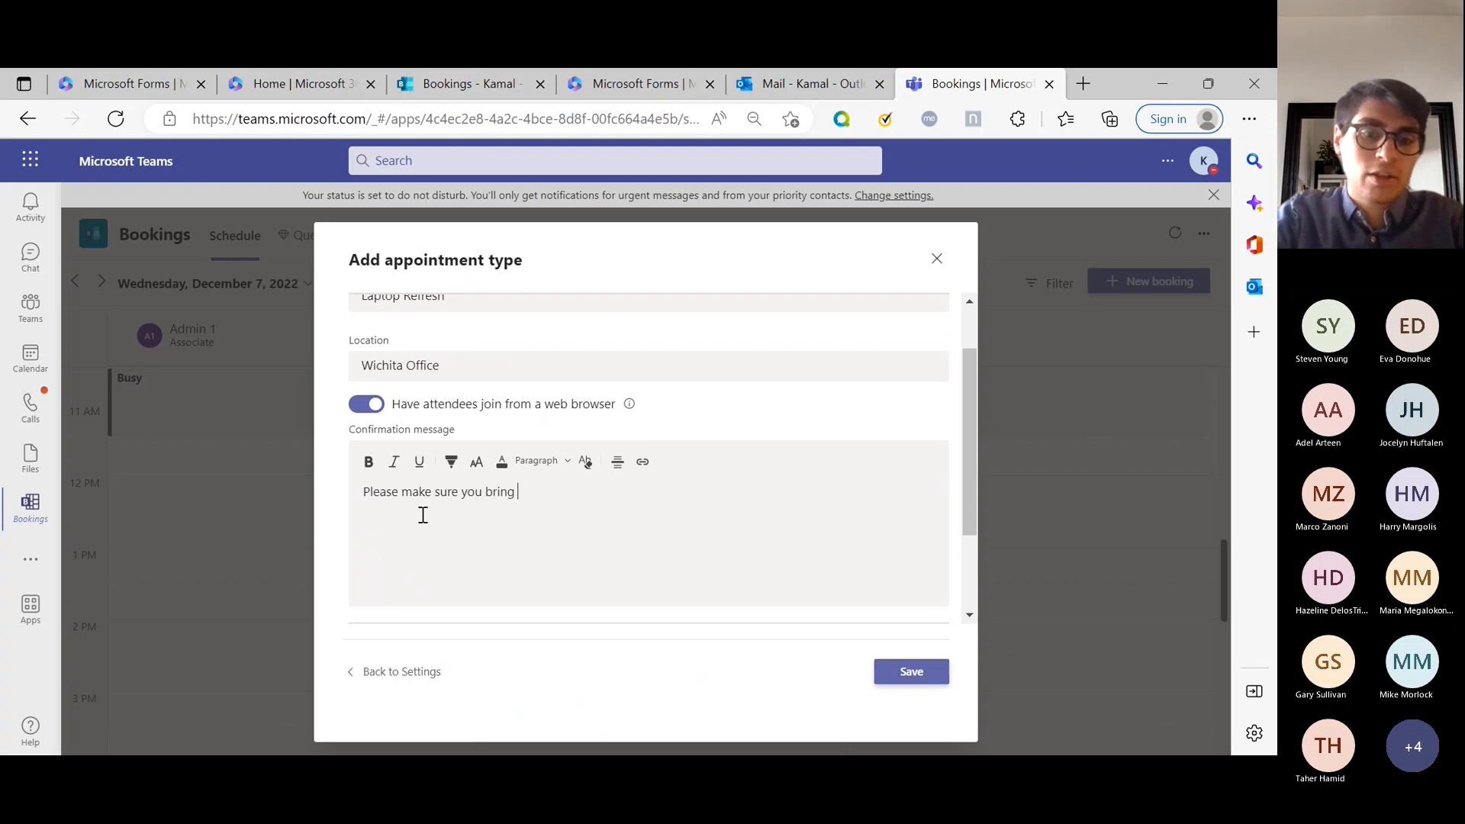
{"action": "type", "text": "your old laptop"}
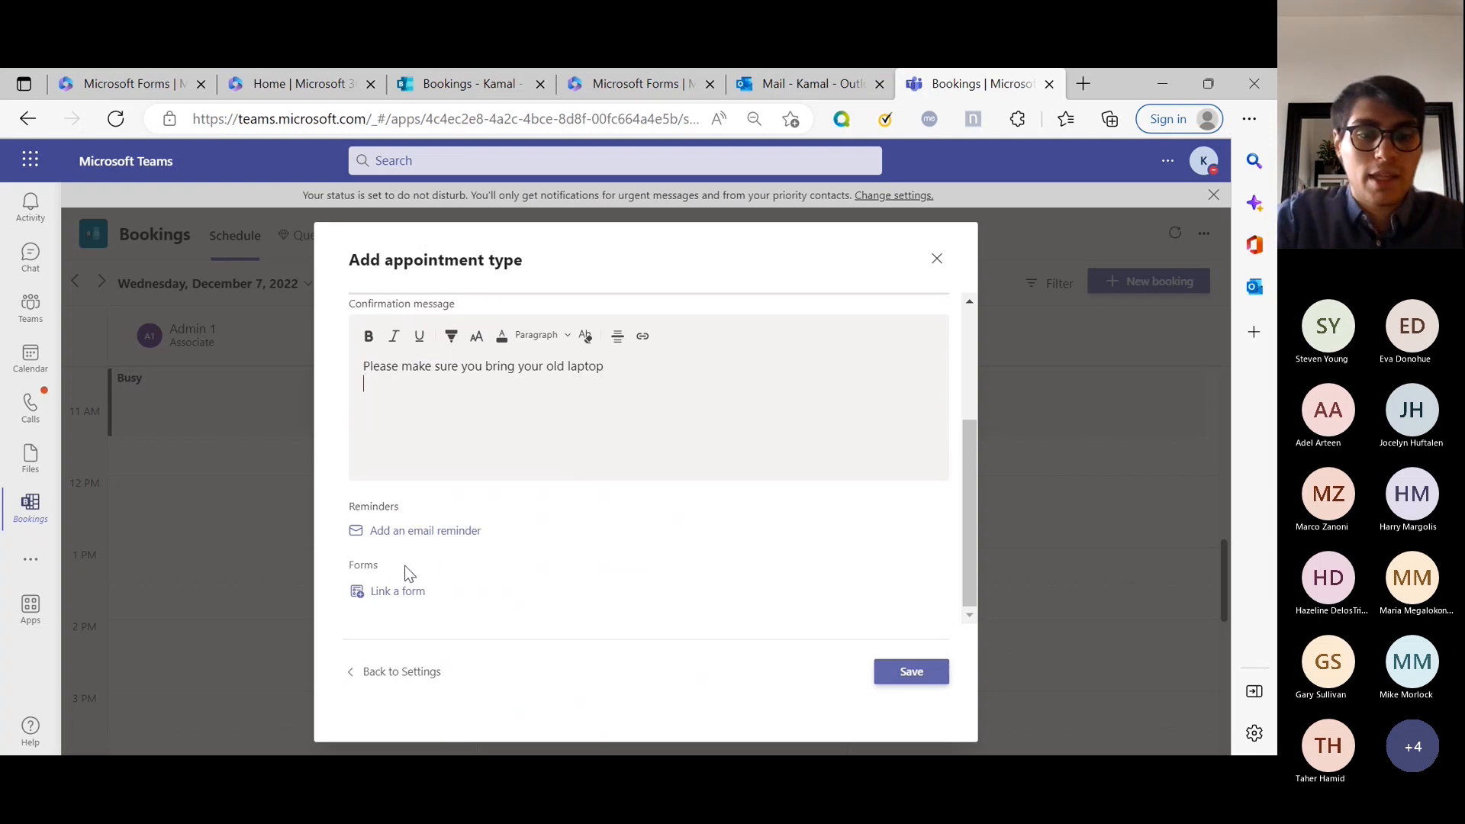
{"action": "left_click", "coordinate": [424, 529]}
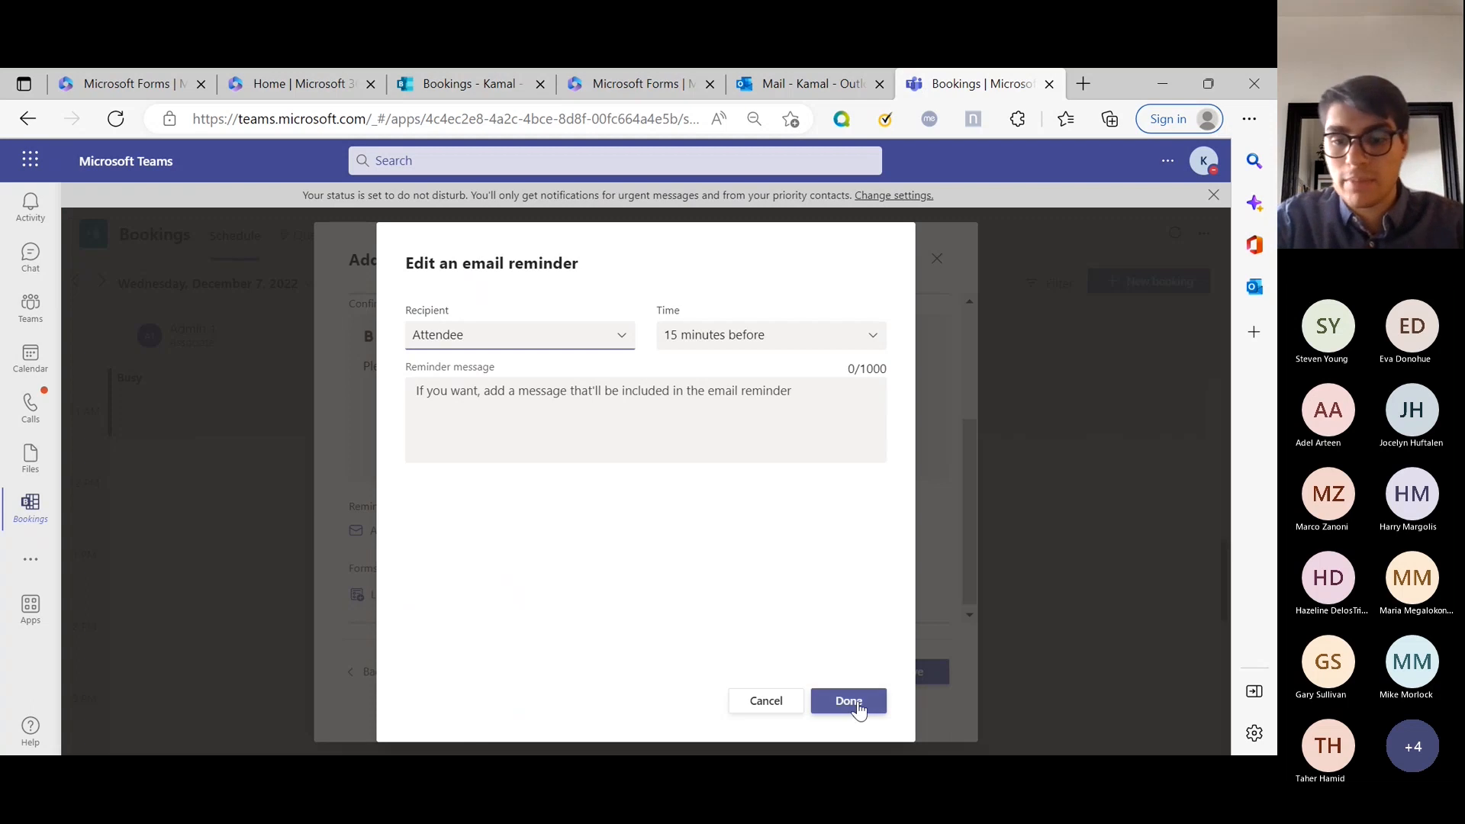
{"action": "left_click", "coordinate": [848, 700]}
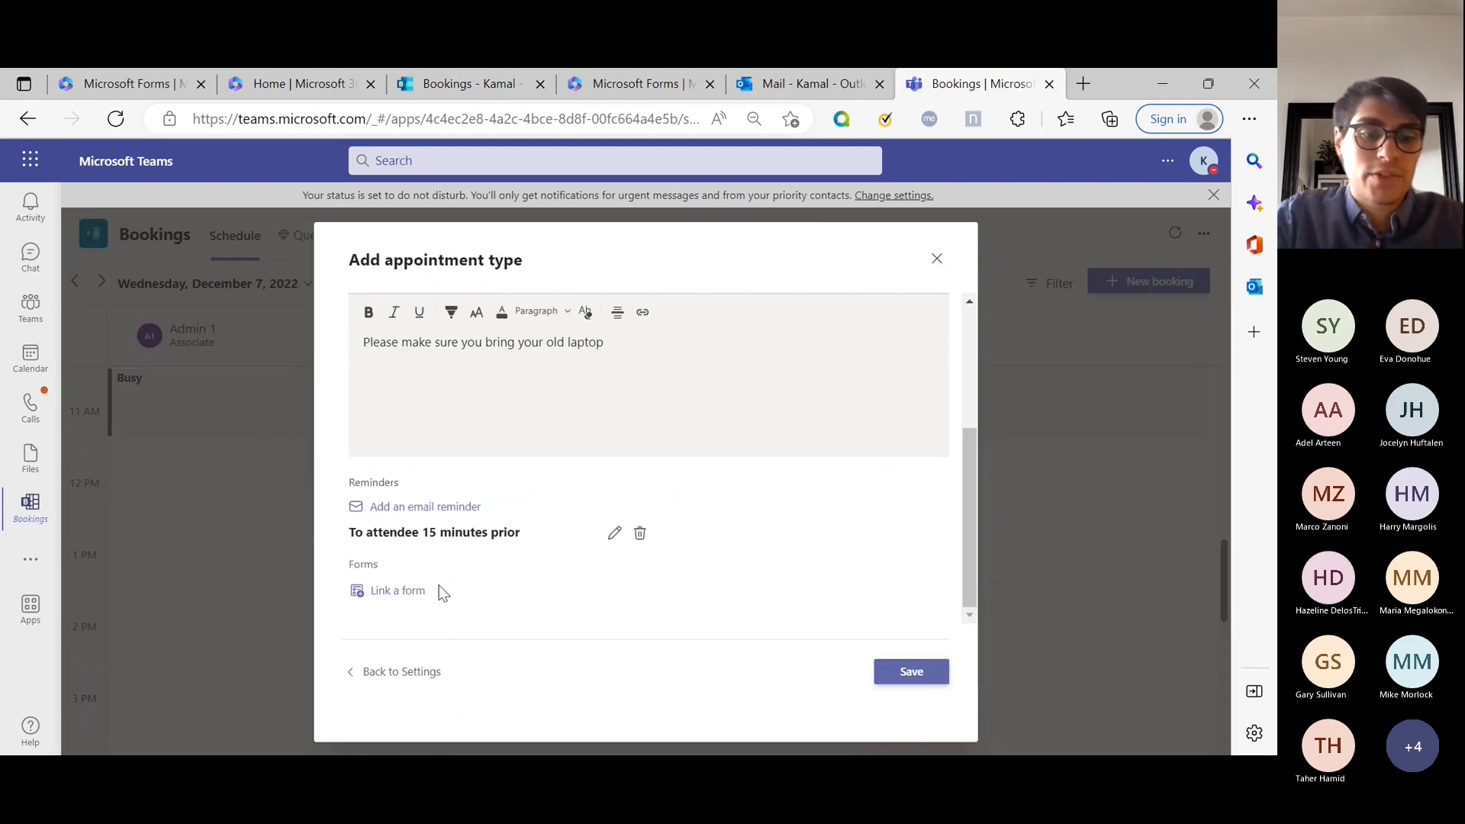
- Attempt to link a form twice, discarding edits the first time and keeping editing the second
{"action": "left_click", "coordinate": [397, 589]}
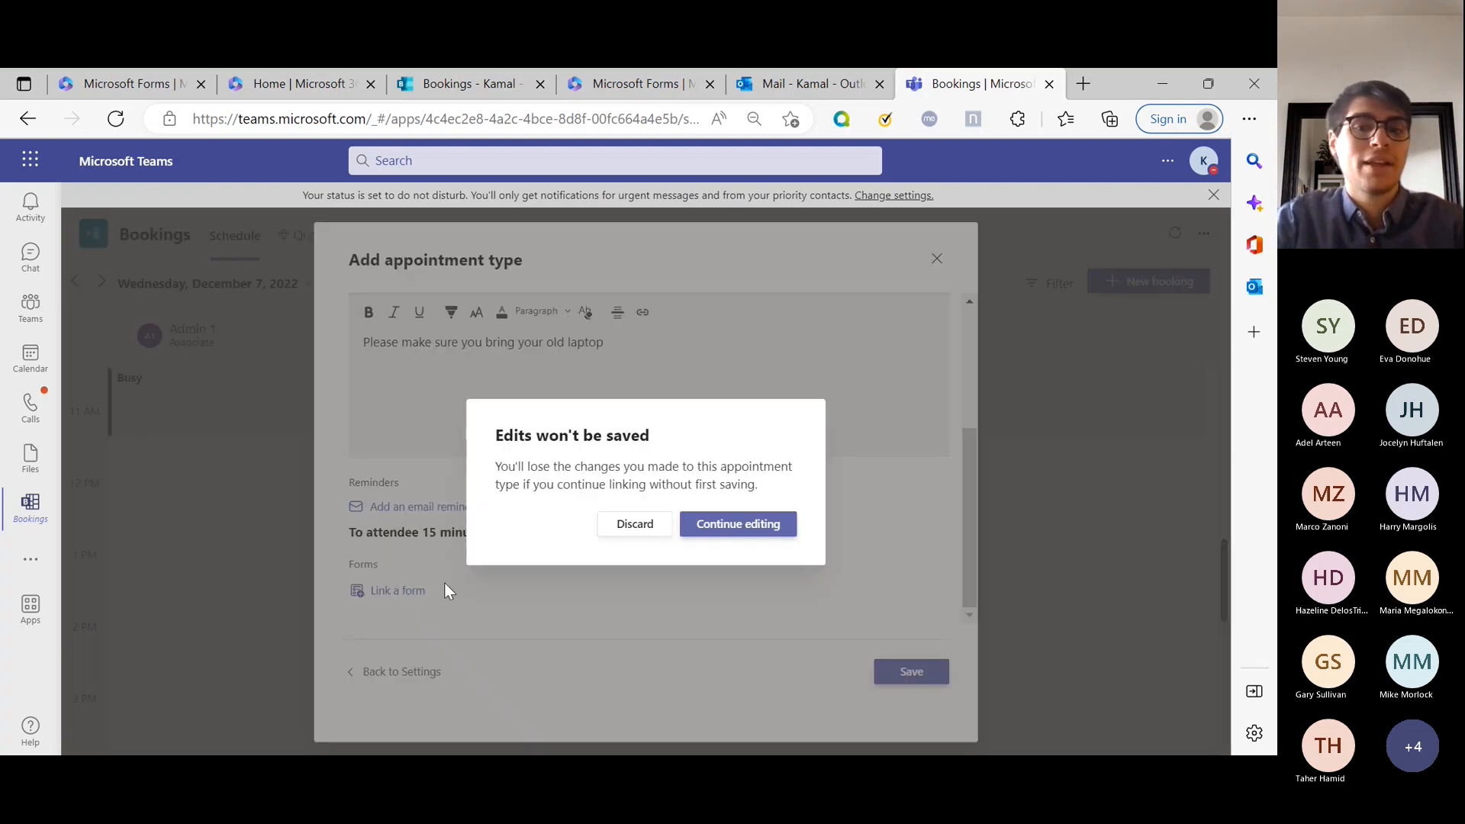
{"action": "left_click", "coordinate": [633, 524]}
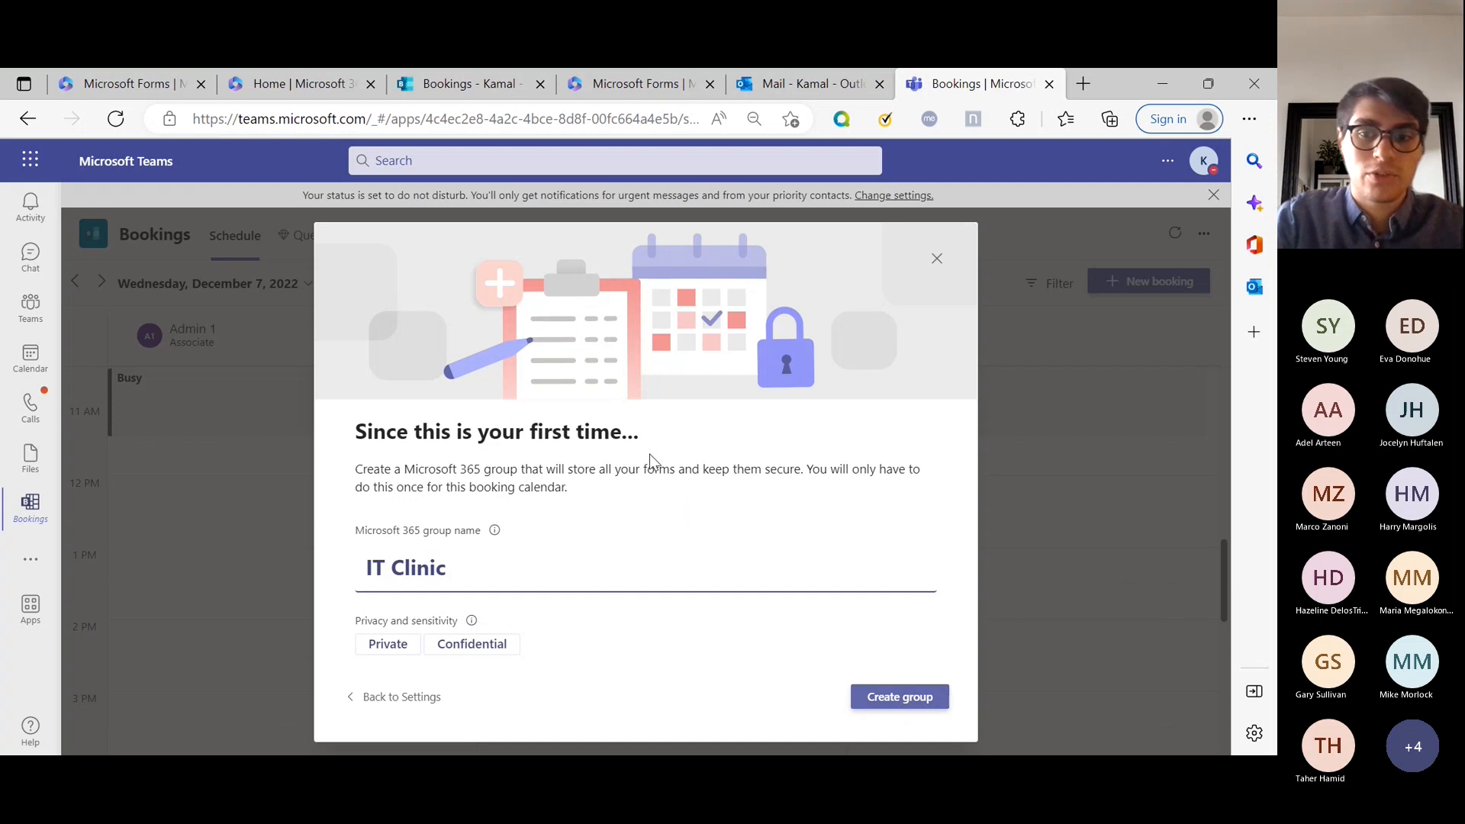
{"action": "left_click", "coordinate": [898, 695]}
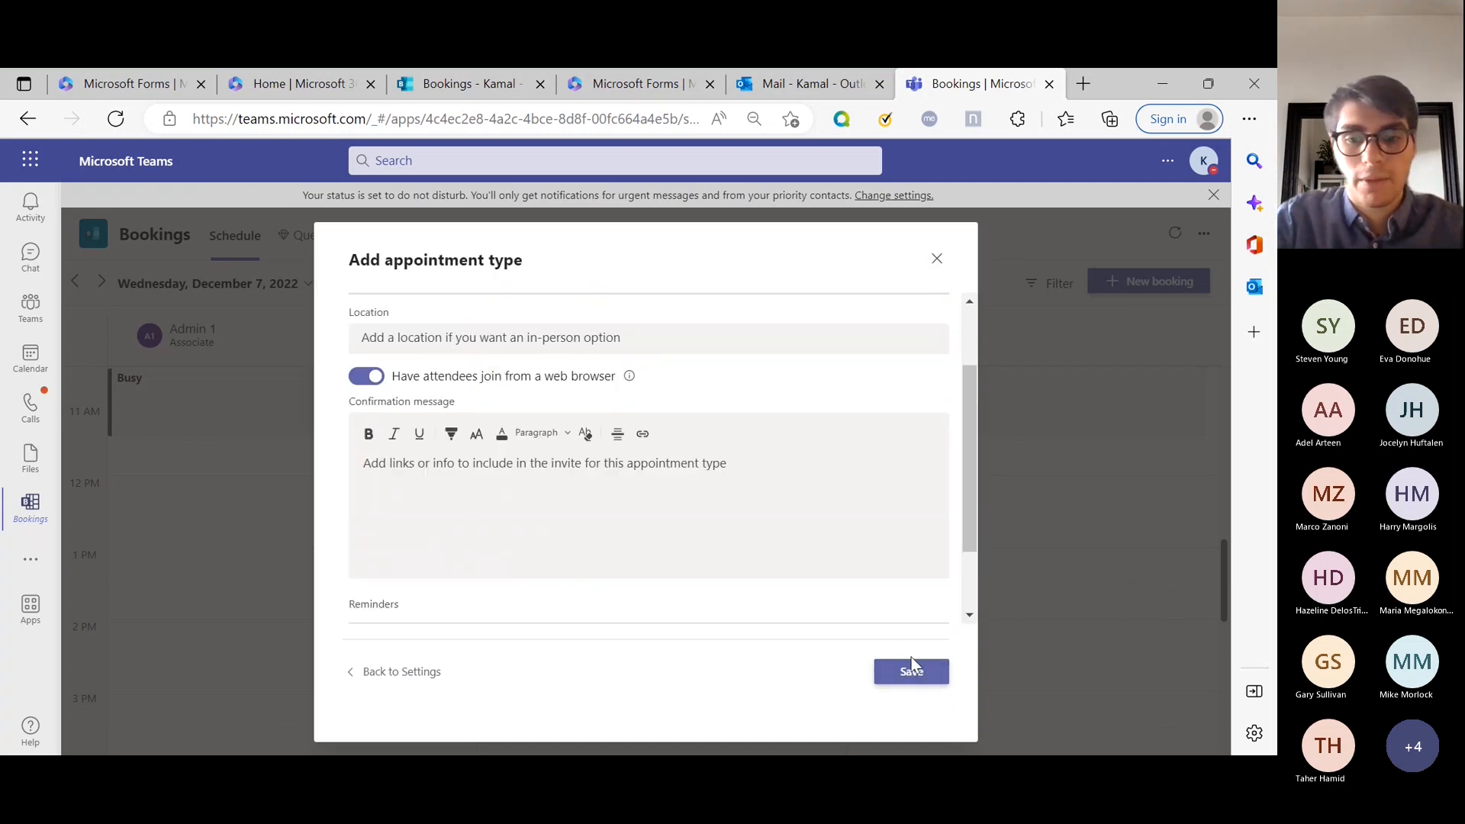
{"action": "scroll", "scroll_direction": "down", "scroll_amount": 3}
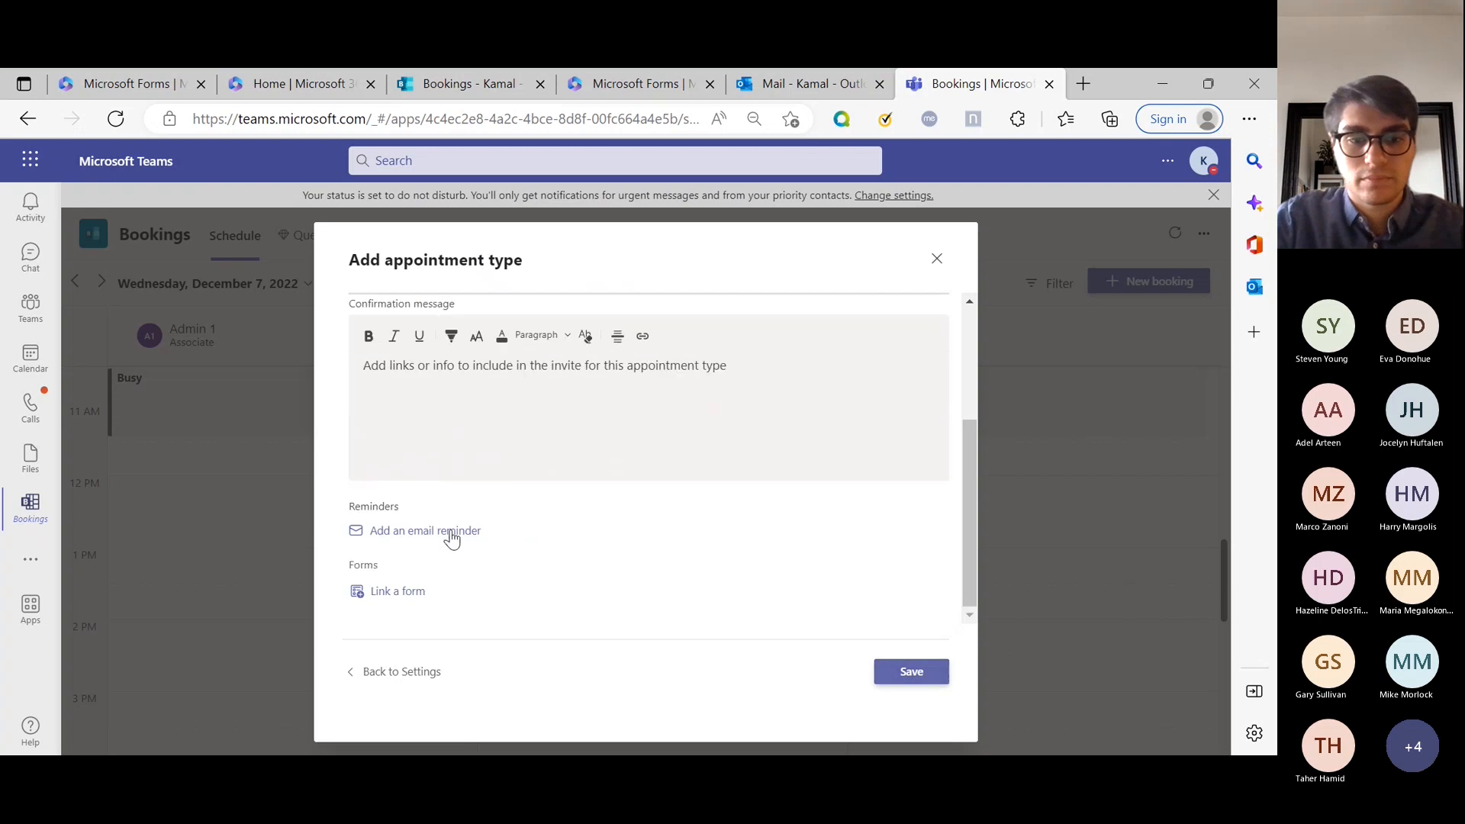
{"action": "left_click", "coordinate": [396, 591]}
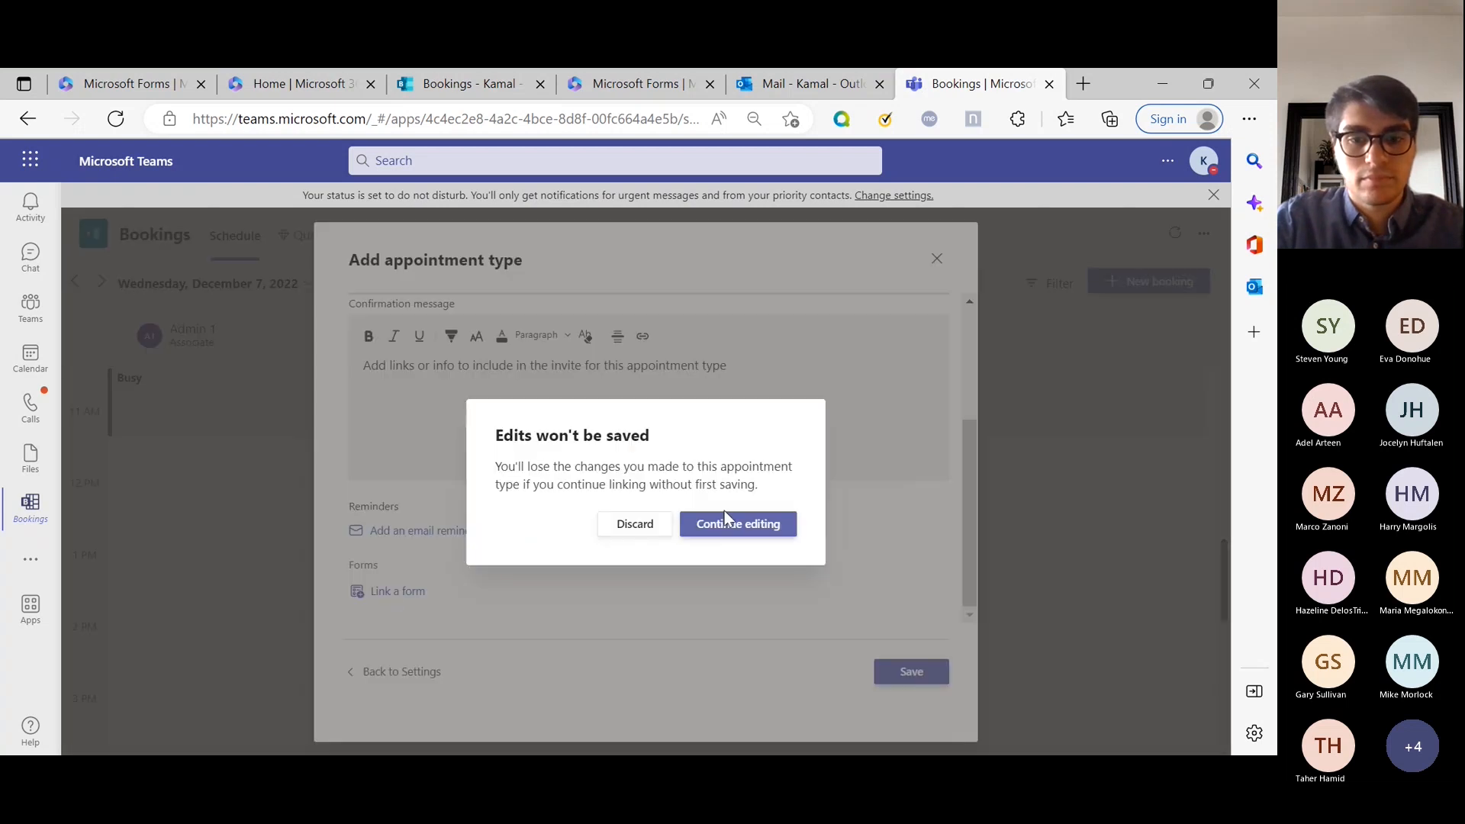
{"action": "left_click", "coordinate": [737, 523]}
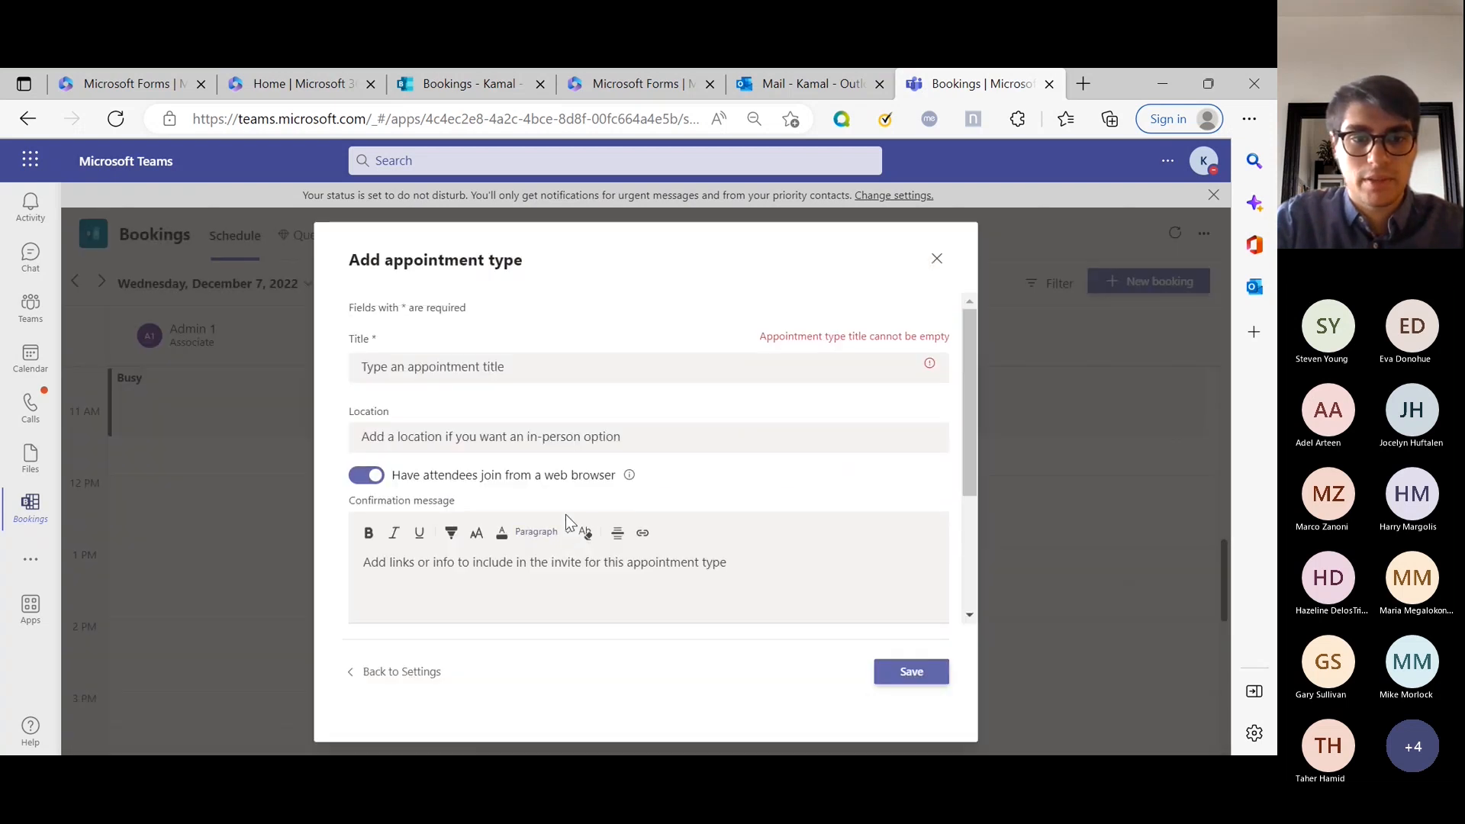
{"action": "left_click", "coordinate": [467, 366]}
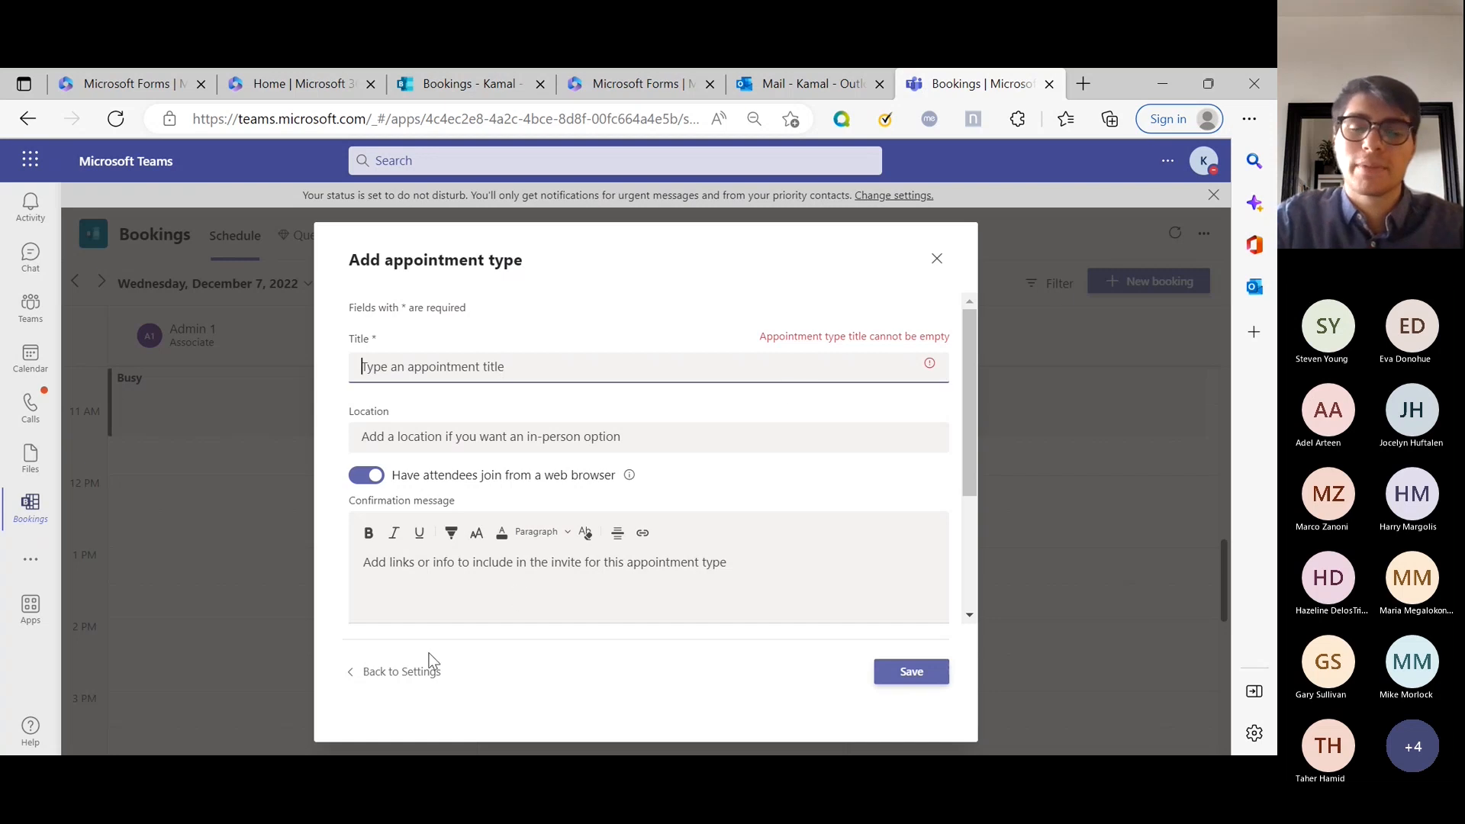
{"action": "mouse_move", "coordinate": [941, 221]}
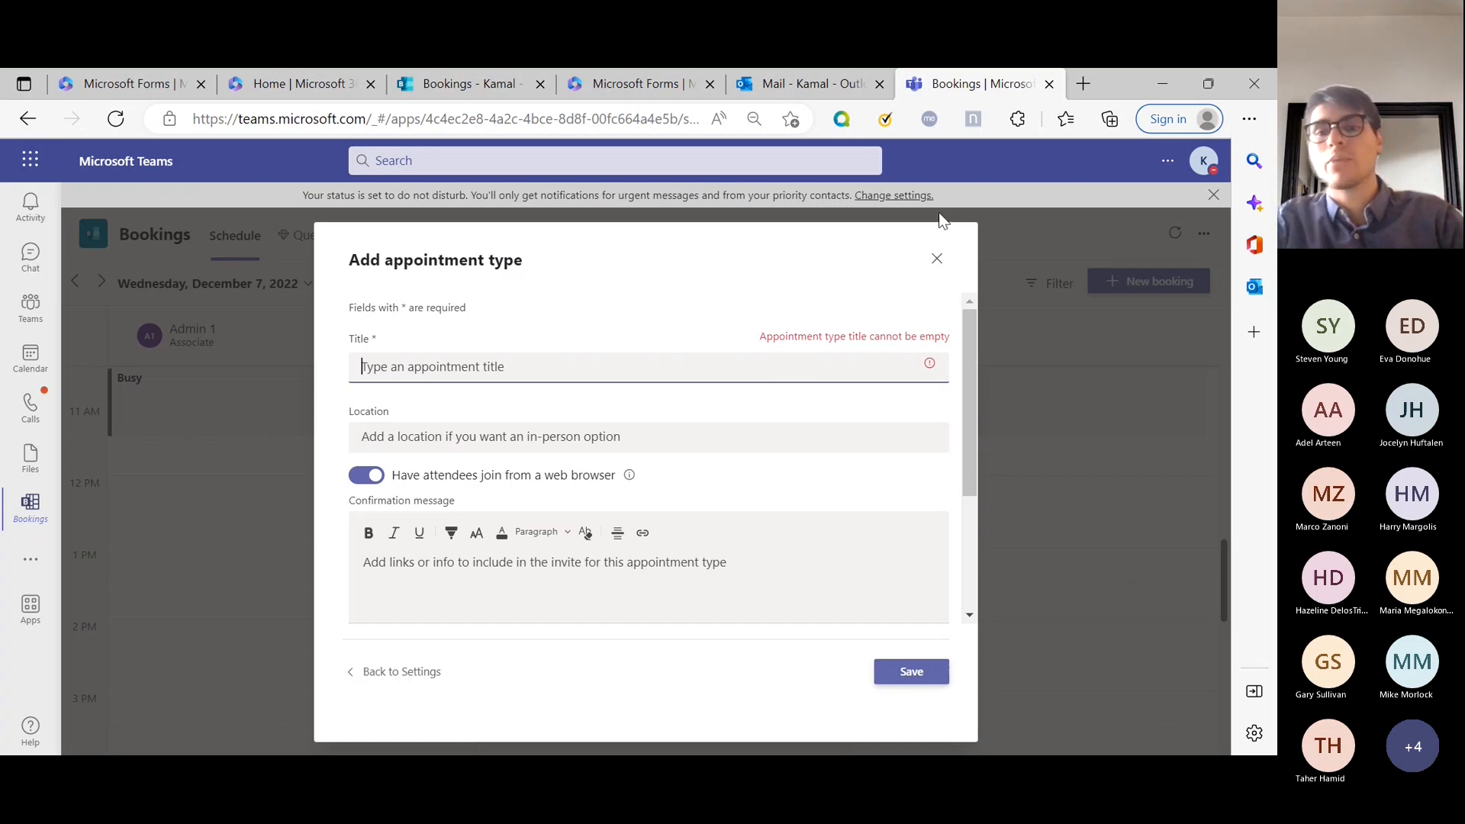
- Close the appointment type form and discard the unsaved Laptop Refresh draft
{"action": "left_click", "coordinate": [936, 258]}
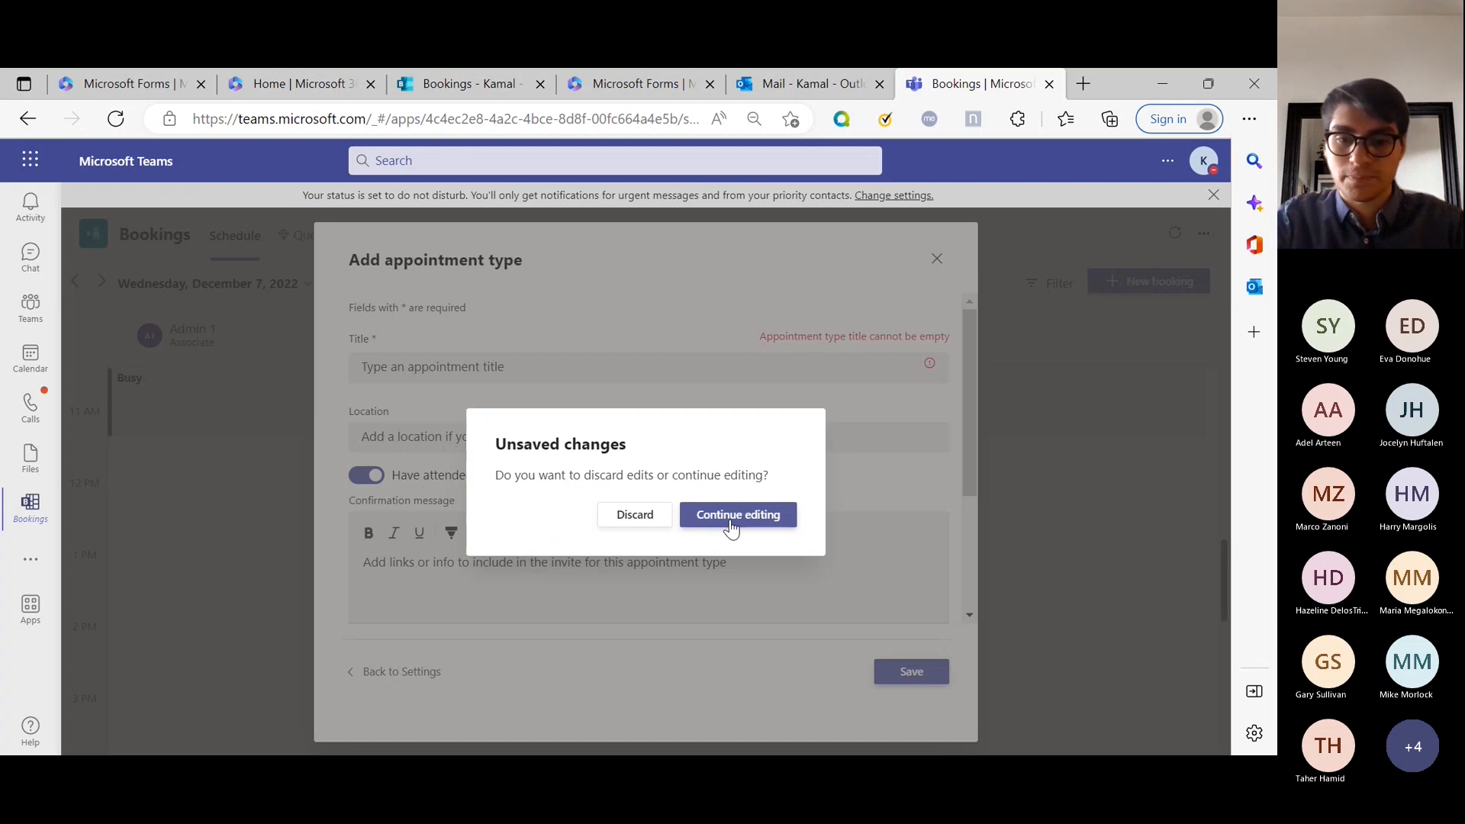
{"action": "left_click", "coordinate": [634, 513]}
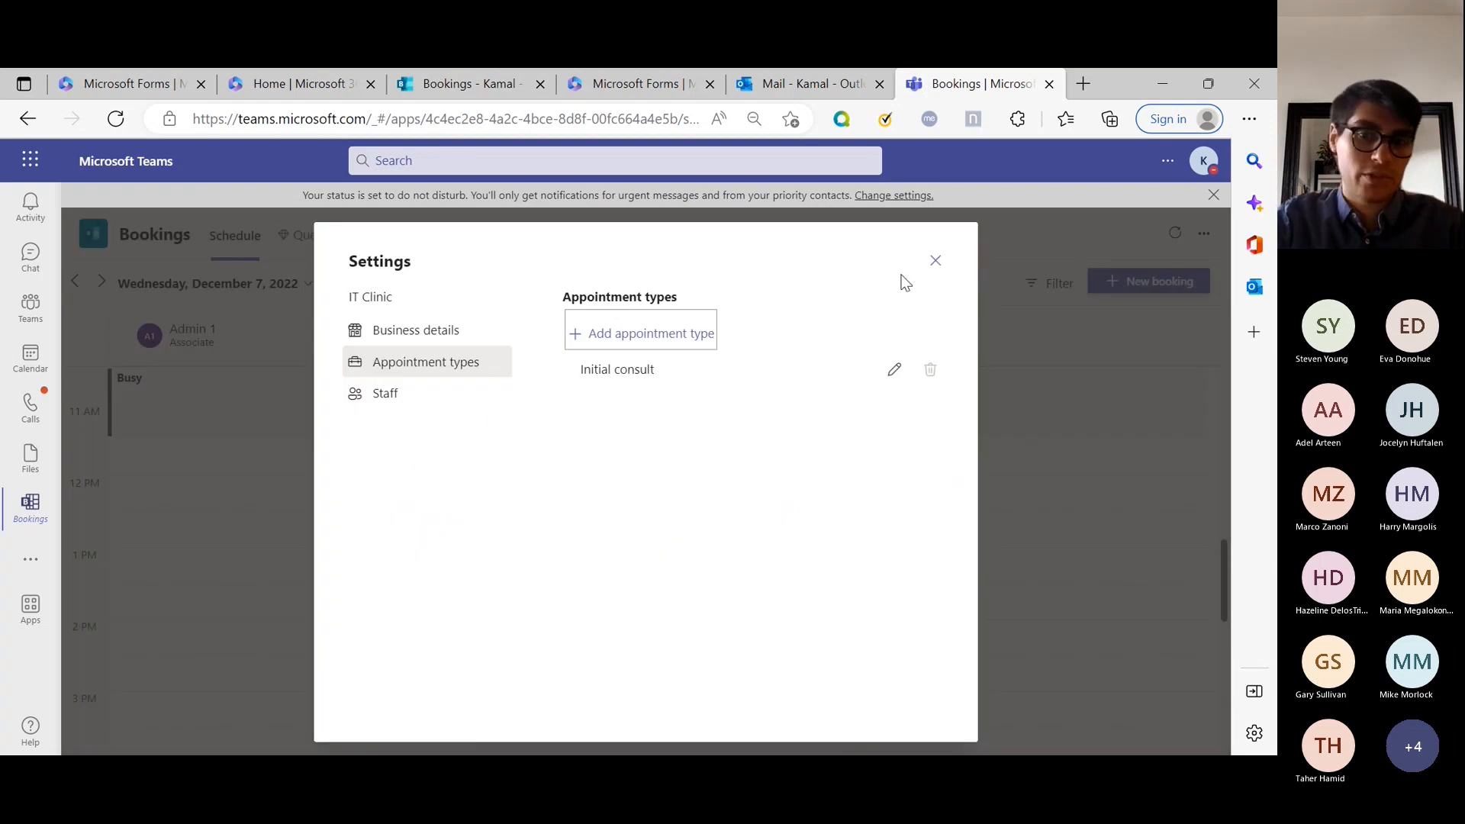